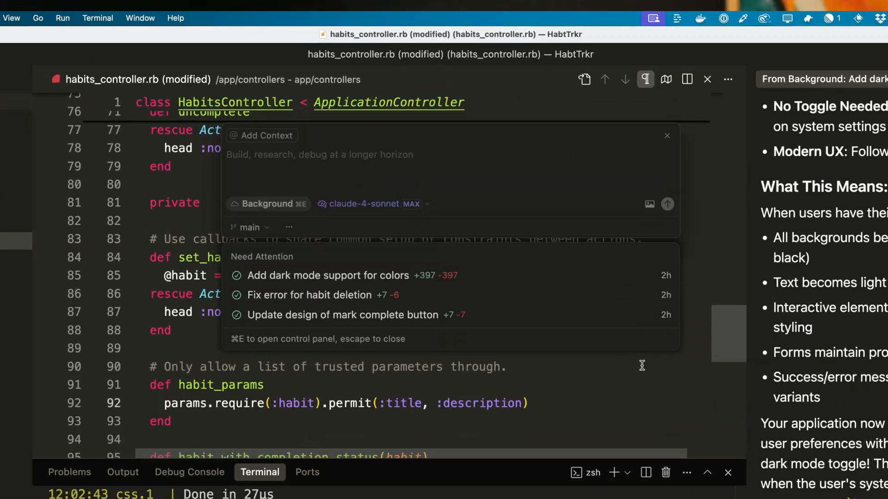
Browse the HabtTrkr habits page on localhost and scroll through the habit list
{"action": "left_click", "coordinate": [309, 294]}
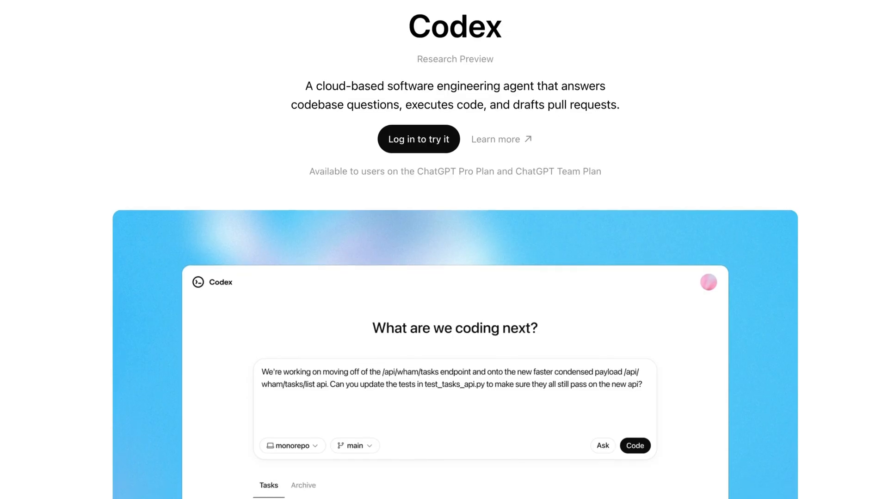
{"action": "scroll", "scroll_direction": "down", "scroll_amount": 3}
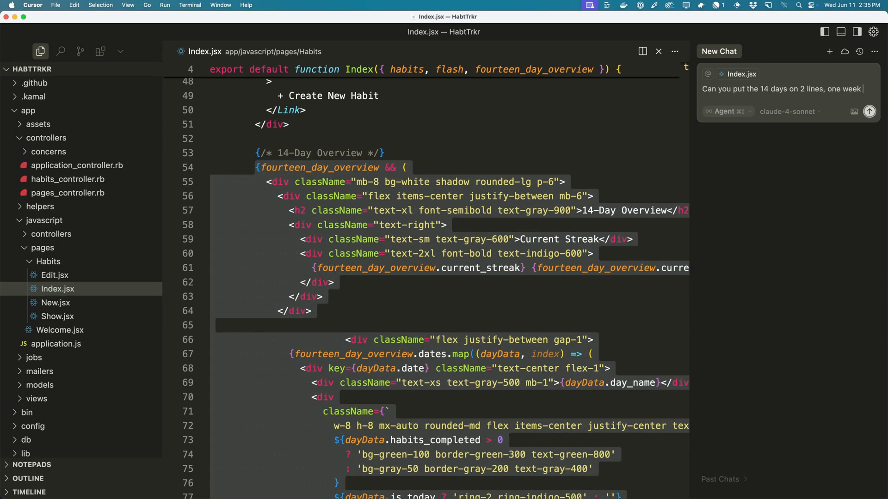
{"action": "left_click", "coordinate": [869, 111]}
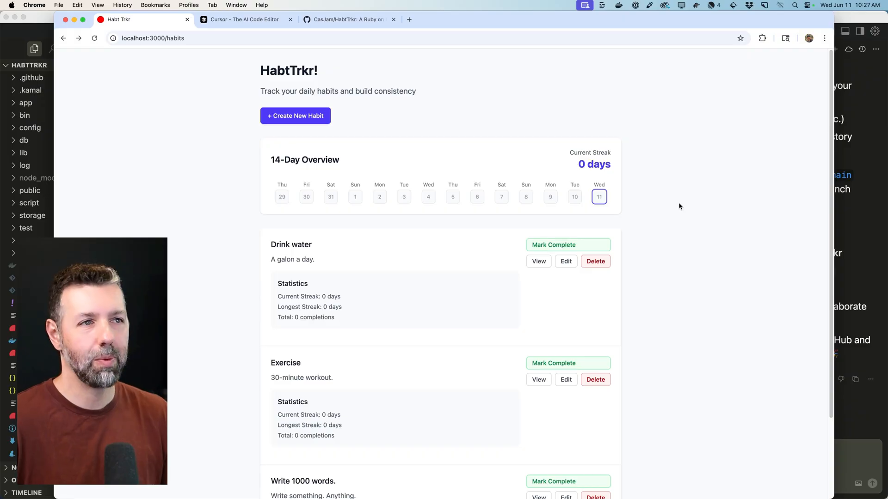
{"action": "mouse_move", "coordinate": [703, 196]}
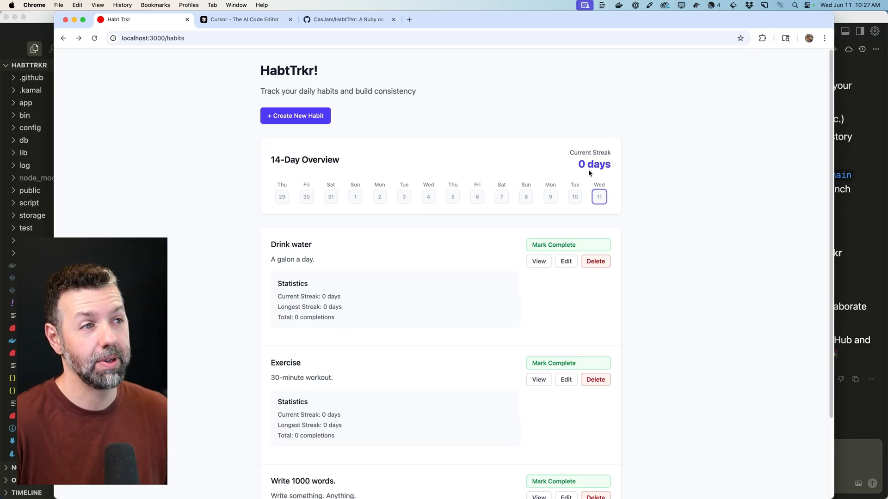
{"action": "mouse_move", "coordinate": [644, 172]}
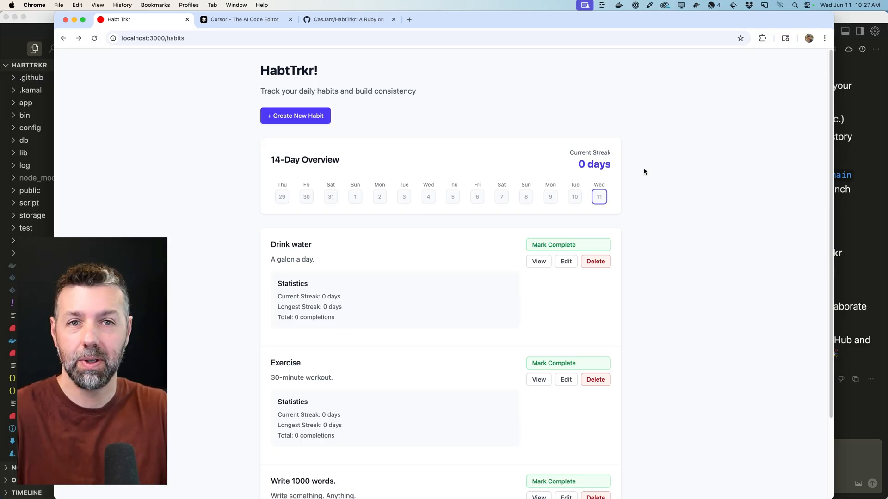
{"action": "scroll", "scroll_direction": "down", "scroll_amount": 3}
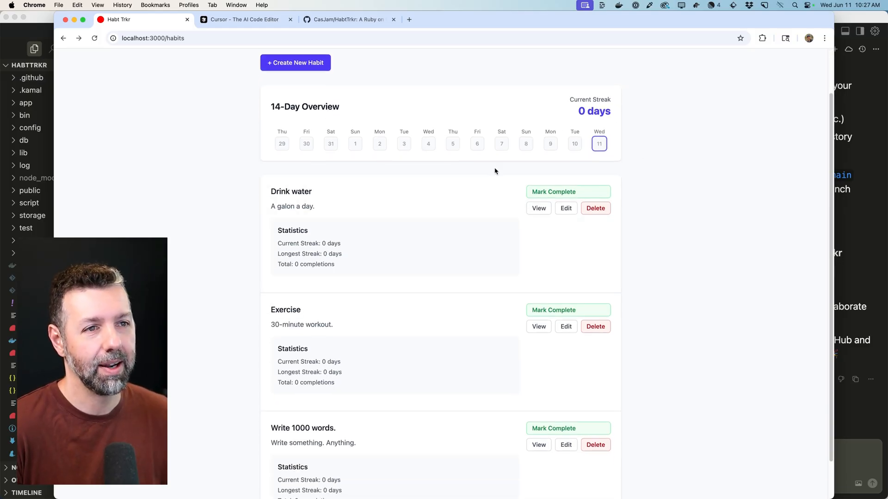
{"action": "scroll", "scroll_direction": "down", "scroll_amount": 3}
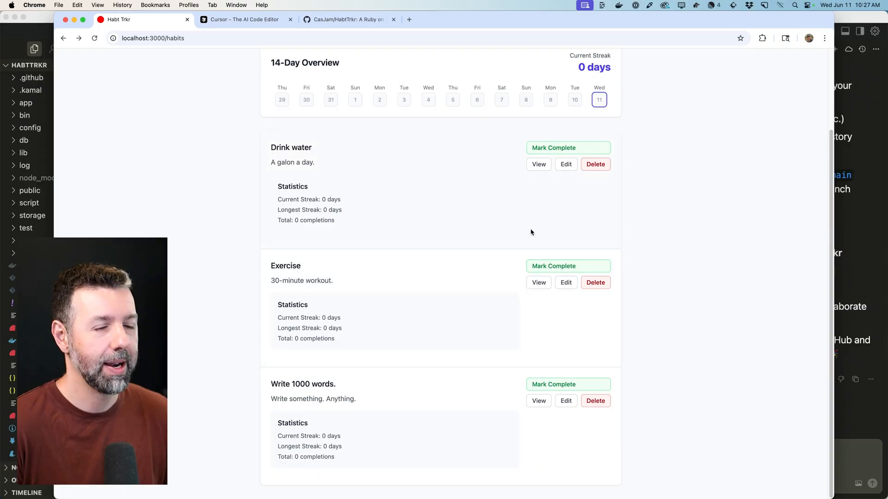
{"action": "mouse_move", "coordinate": [595, 160]}
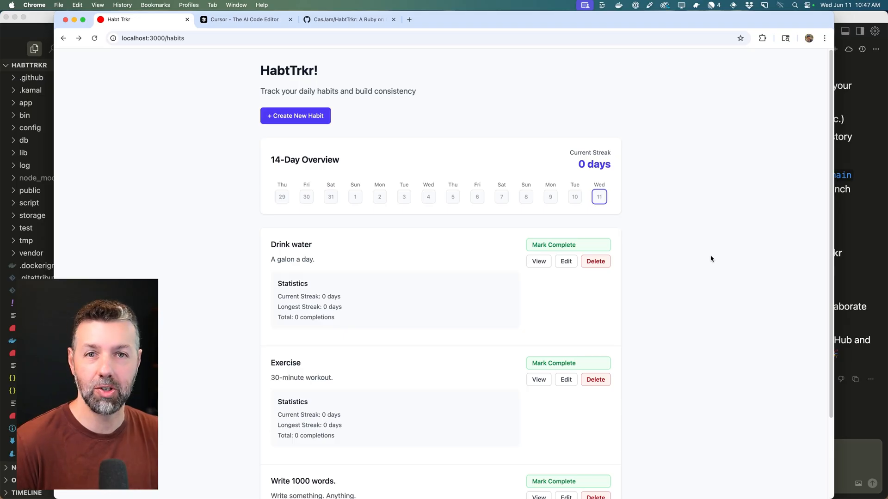
{"action": "mouse_move", "coordinate": [693, 260]}
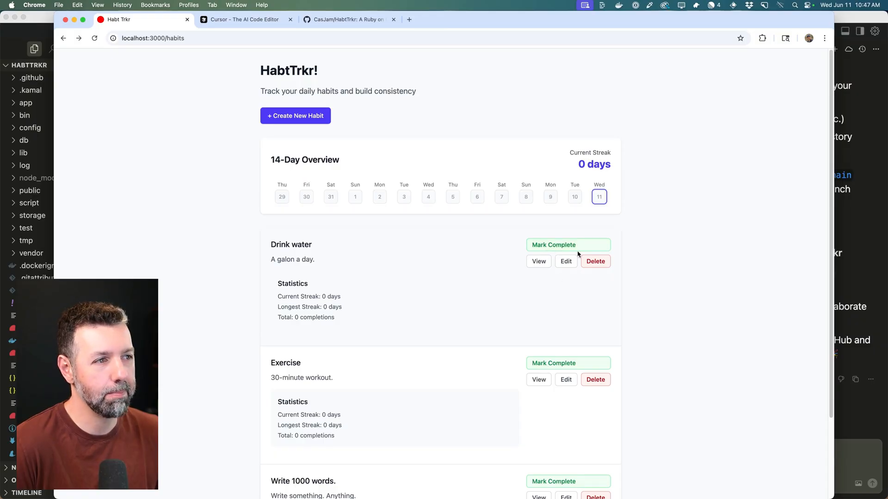
{"action": "mouse_move", "coordinate": [633, 248]}
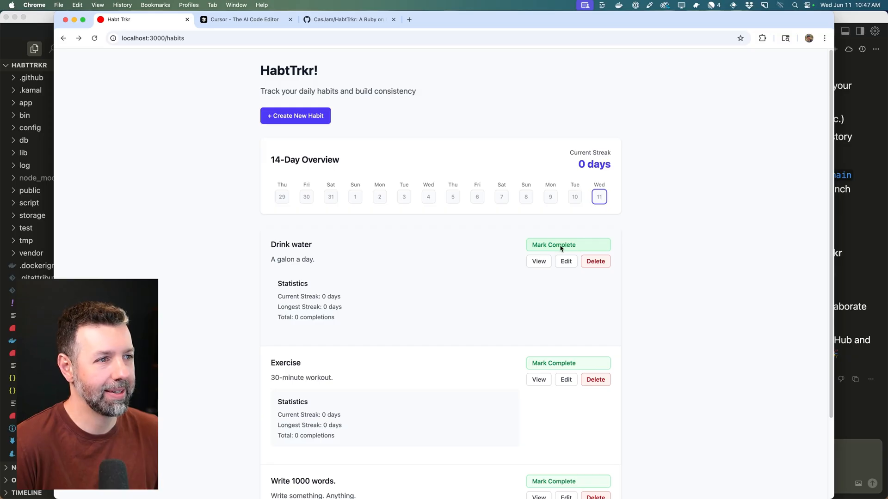
{"action": "mouse_move", "coordinate": [587, 247]}
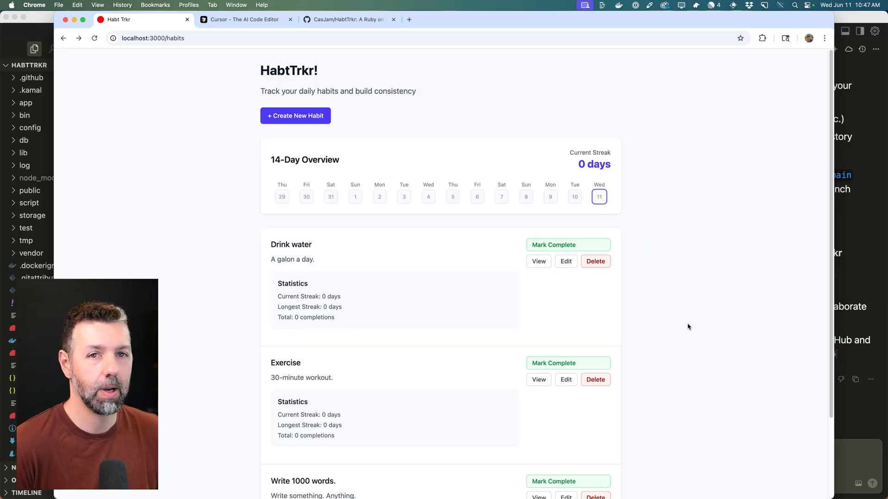
Delete the Exercise habit and confirm, observing it stays listed with a 500 NoMethodError in destroy
{"action": "left_click", "coordinate": [595, 379]}
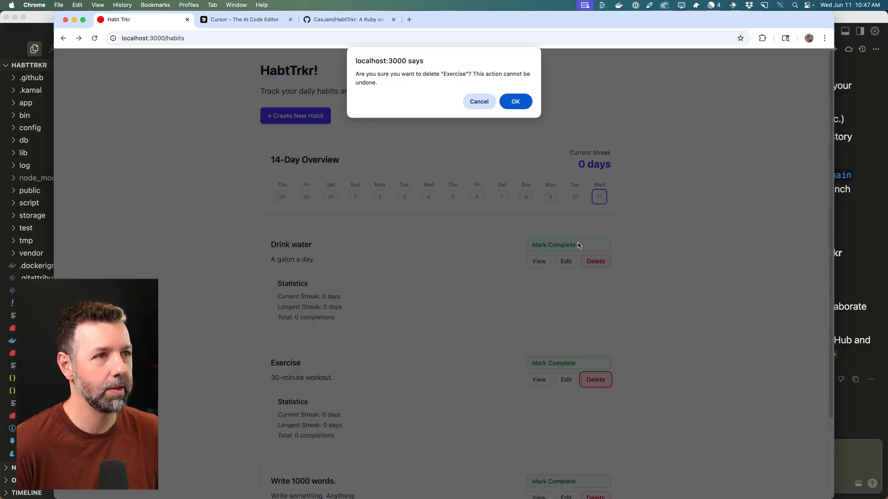
{"action": "left_click", "coordinate": [515, 101]}
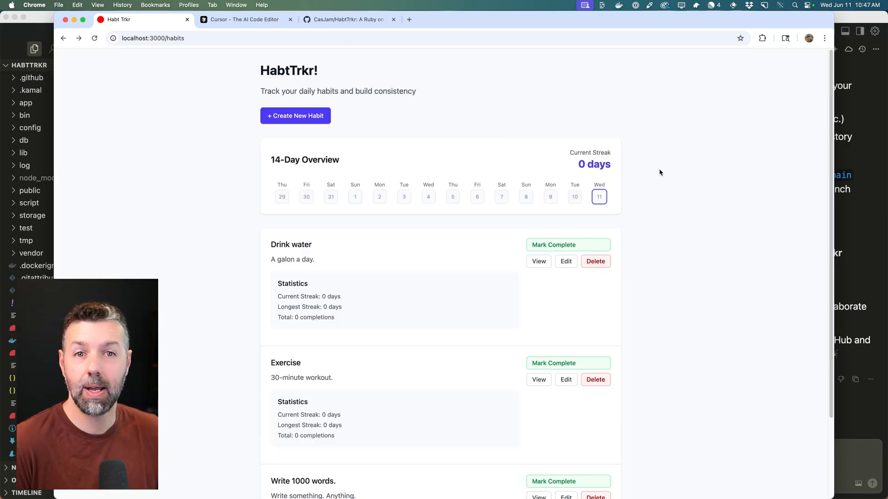
{"action": "mouse_move", "coordinate": [756, 165]}
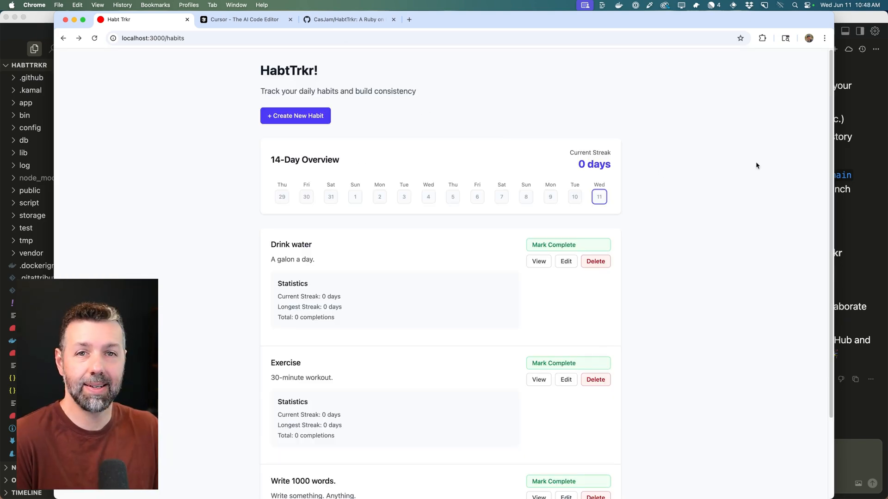
{"action": "left_click", "coordinate": [684, 5]}
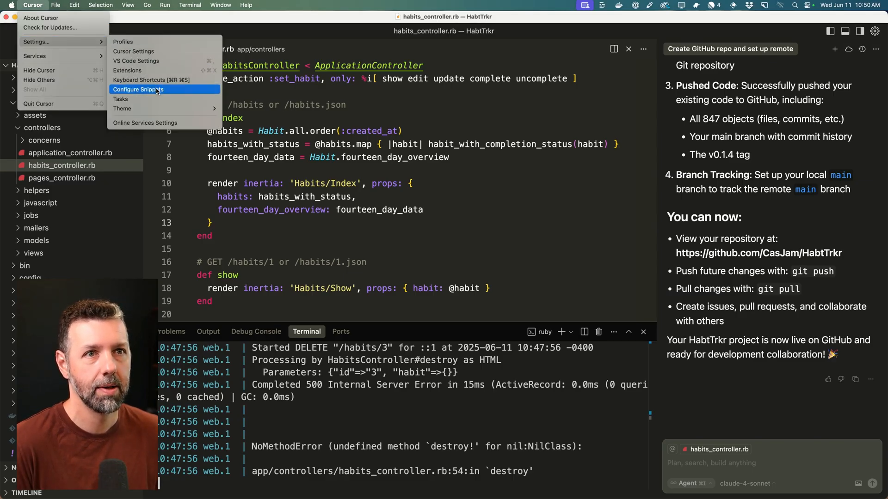
{"action": "left_click", "coordinate": [133, 51]}
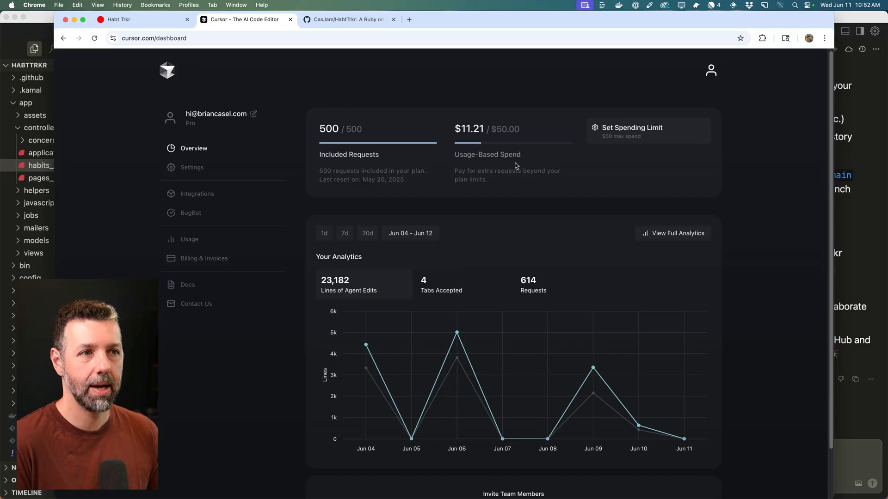
{"action": "mouse_move", "coordinate": [508, 166]}
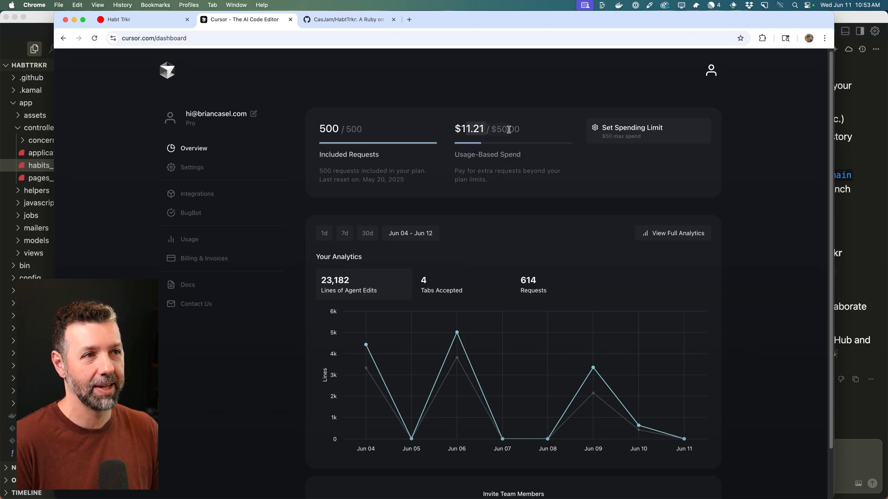
{"action": "left_click", "coordinate": [137, 19]}
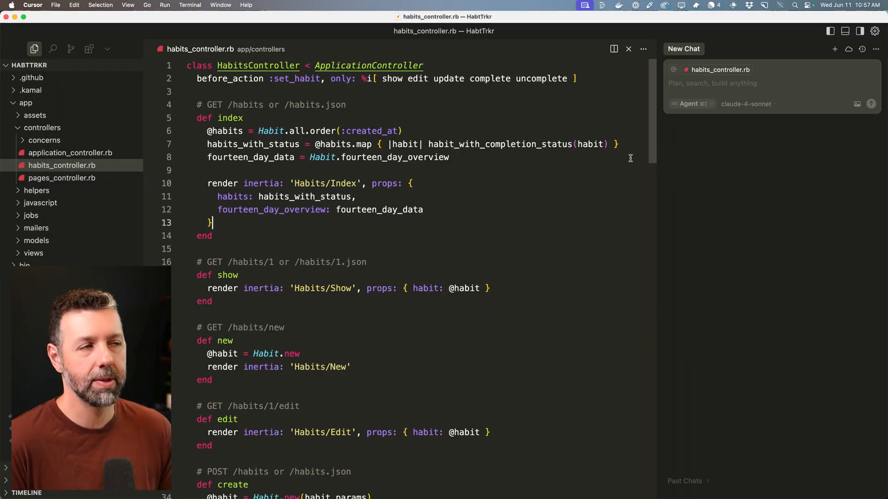
{"action": "mouse_move", "coordinate": [848, 49]}
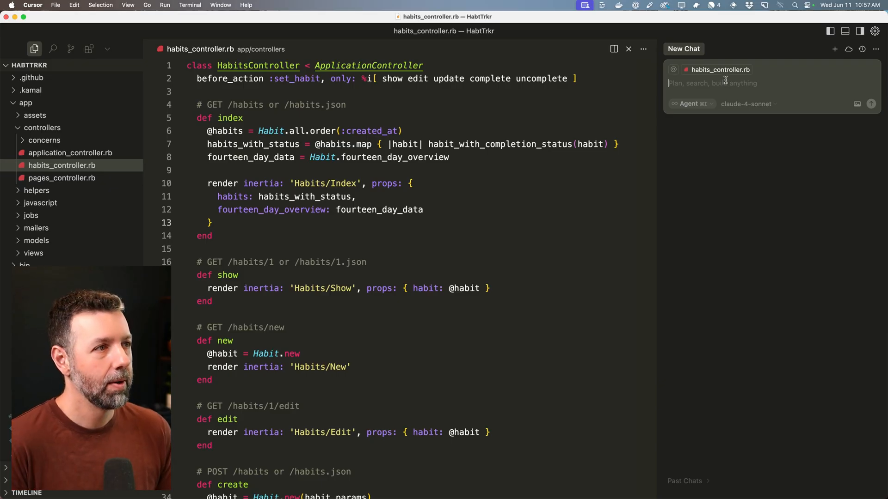
Switch the new chat to Background agent mode and select claude-4-sonnet as its model
{"action": "left_click", "coordinate": [688, 104]}
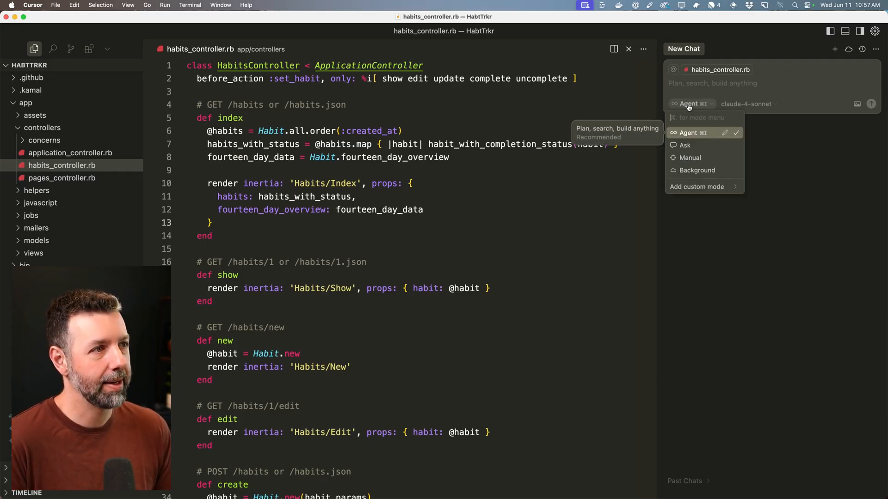
{"action": "left_click", "coordinate": [697, 170]}
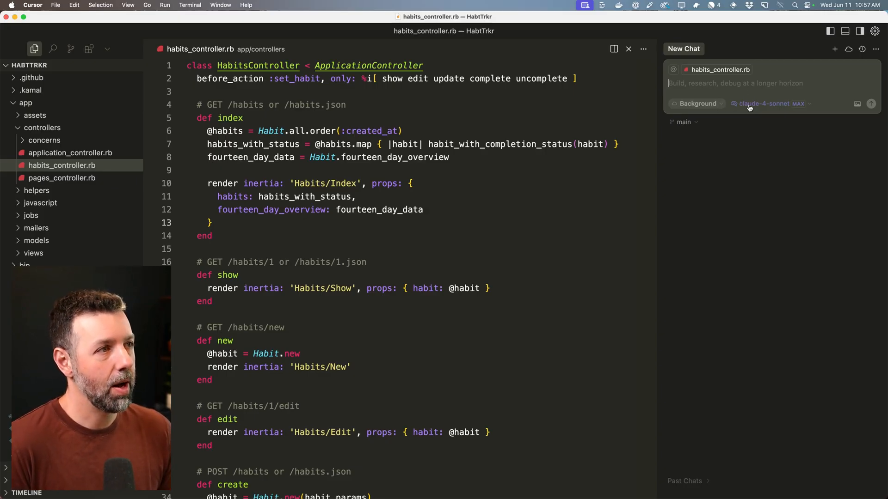
{"action": "mouse_move", "coordinate": [764, 103]}
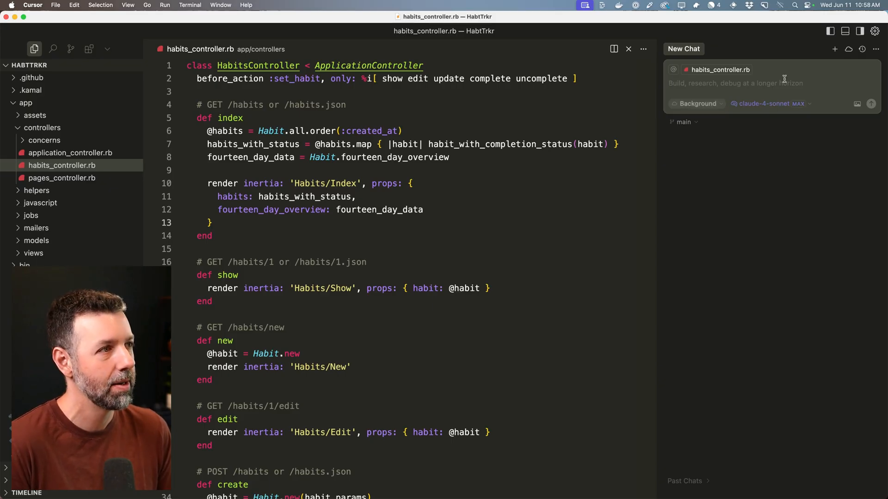
{"action": "left_click", "coordinate": [768, 103]}
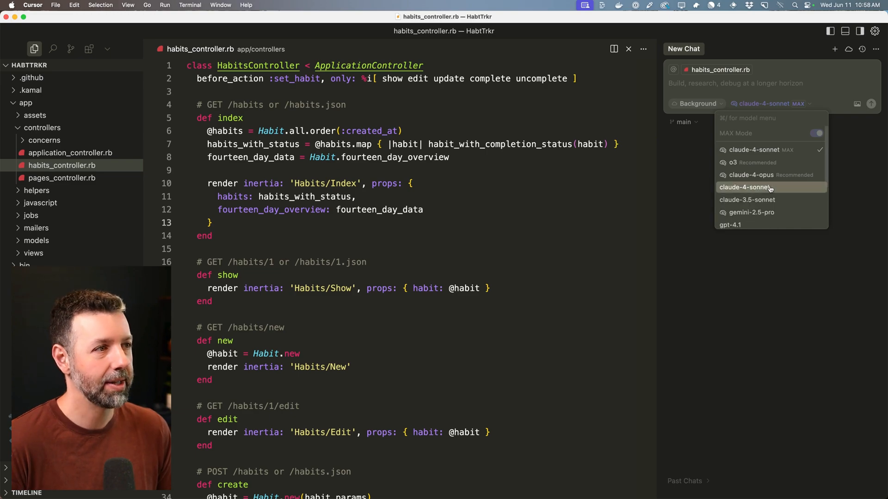
{"action": "left_click", "coordinate": [744, 187]}
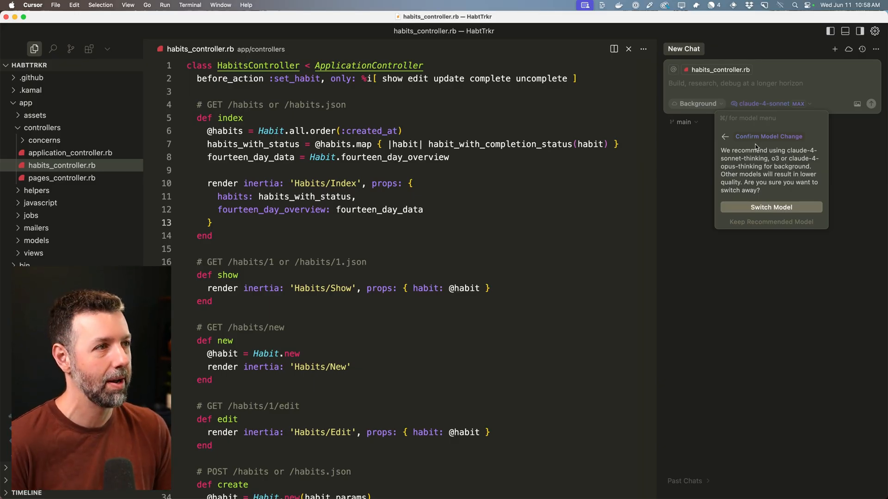
{"action": "mouse_move", "coordinate": [785, 111]}
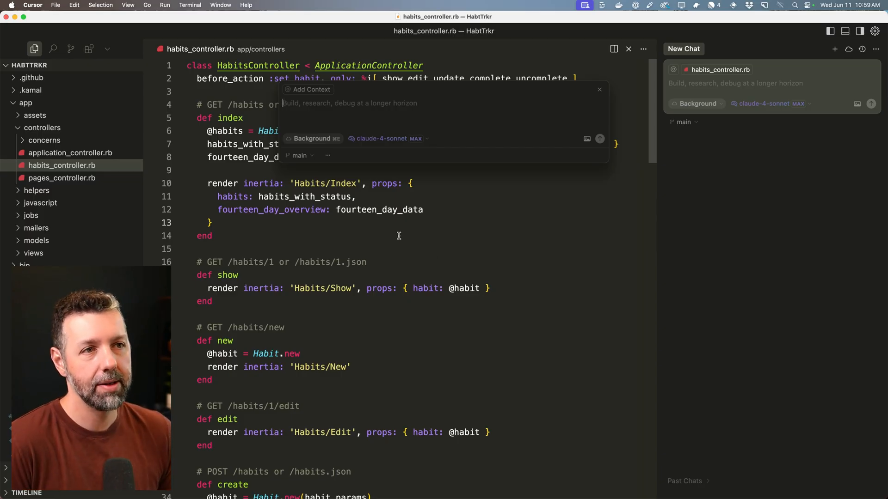
Submit a background agent request to make the Mark Complete button larger, solid green with centred text
{"action": "left_click", "coordinate": [298, 155]}
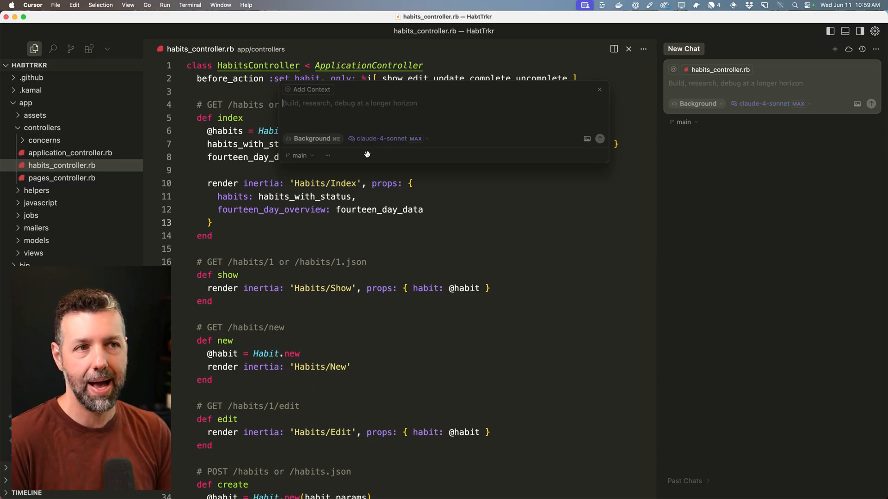
{"action": "mouse_move", "coordinate": [299, 155]}
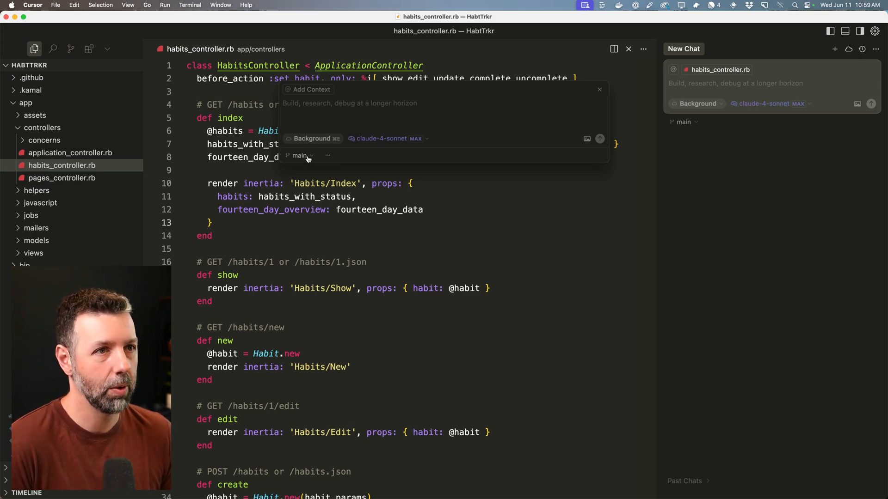
{"action": "type", "text": "Please tweak the design of the \"Mark Complete\" button on each habit so that the button is a solid green color, a bit larger, and the button text is centered in the button."}
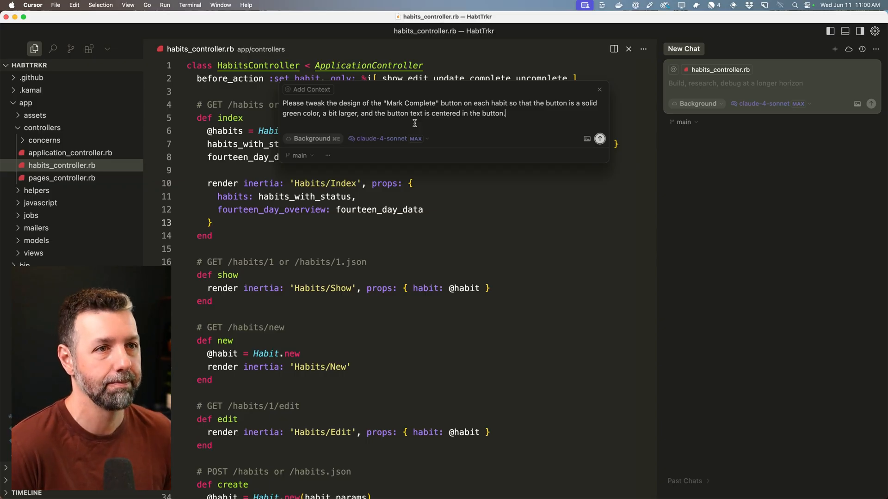
{"action": "left_click", "coordinate": [599, 139]}
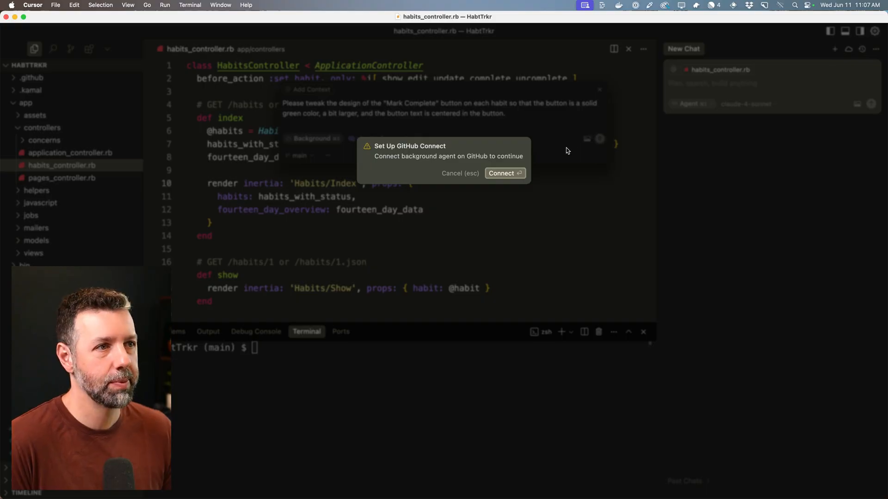
Connect the agent to GitHub and grant Cursor's app access to the CasJam/HabtTrkr repository
{"action": "left_click", "coordinate": [501, 173]}
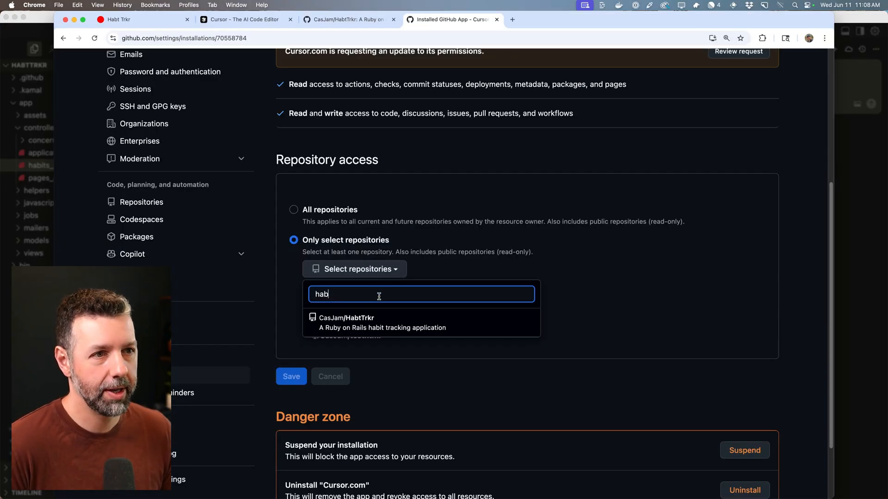
{"action": "left_click", "coordinate": [291, 377]}
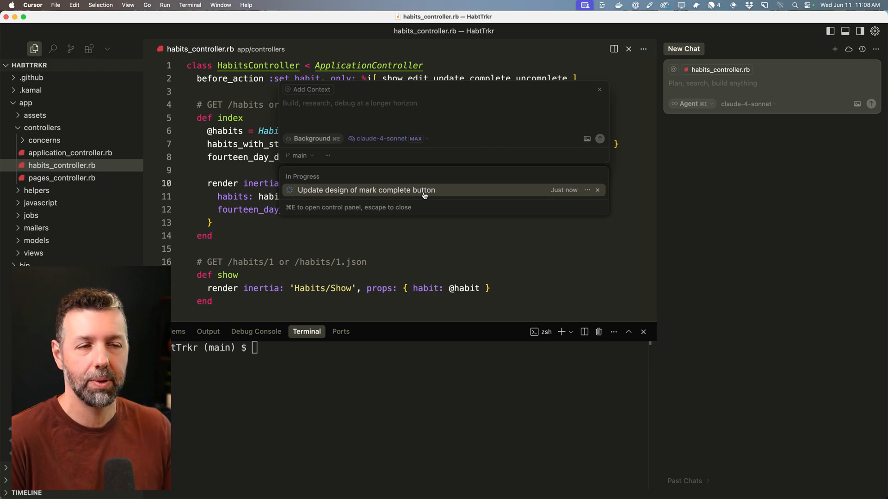
{"action": "left_click", "coordinate": [32, 4]}
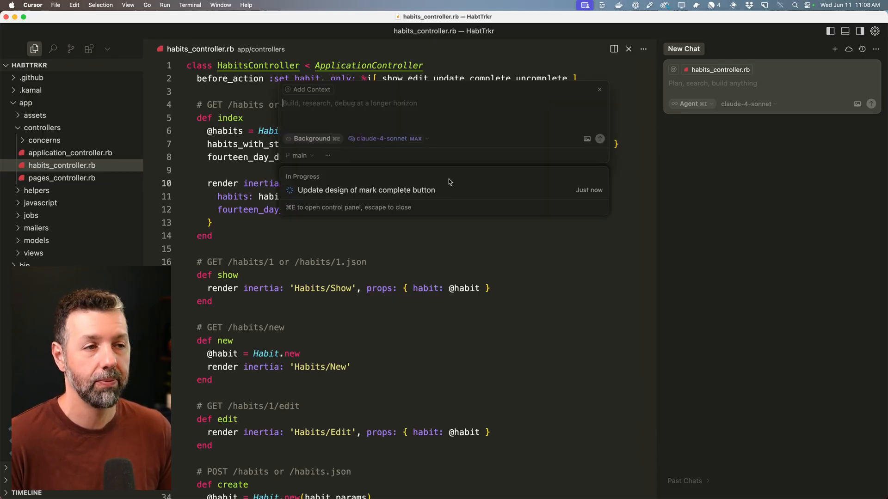
{"action": "left_click", "coordinate": [366, 190]}
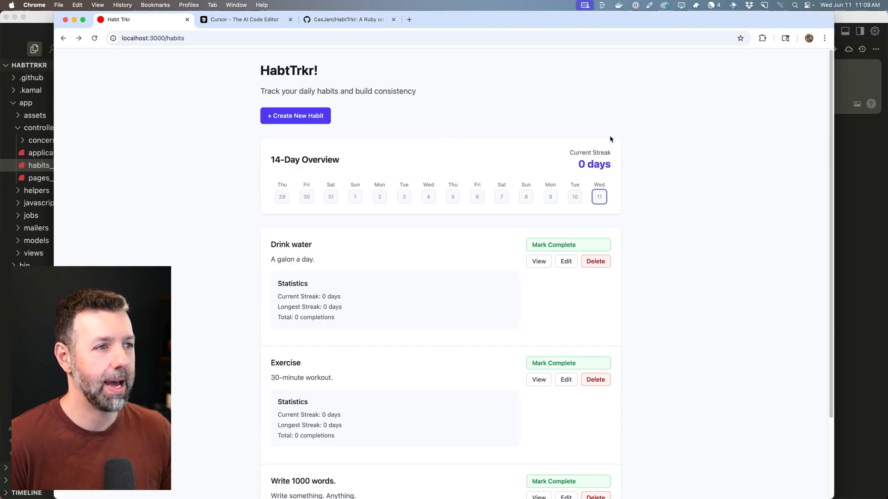
Delete the Drink water habit and confirm, triggering a 500 NoMethodError in destroy
{"action": "left_click", "coordinate": [595, 261]}
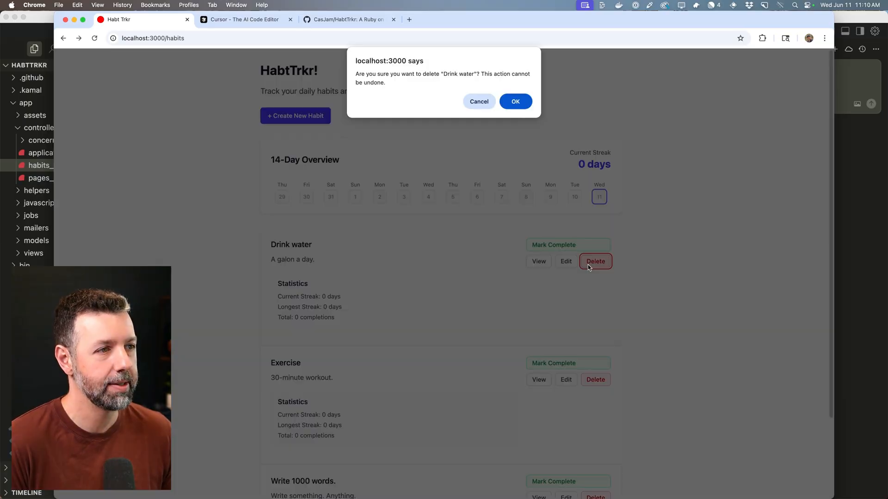
{"action": "left_click", "coordinate": [515, 101]}
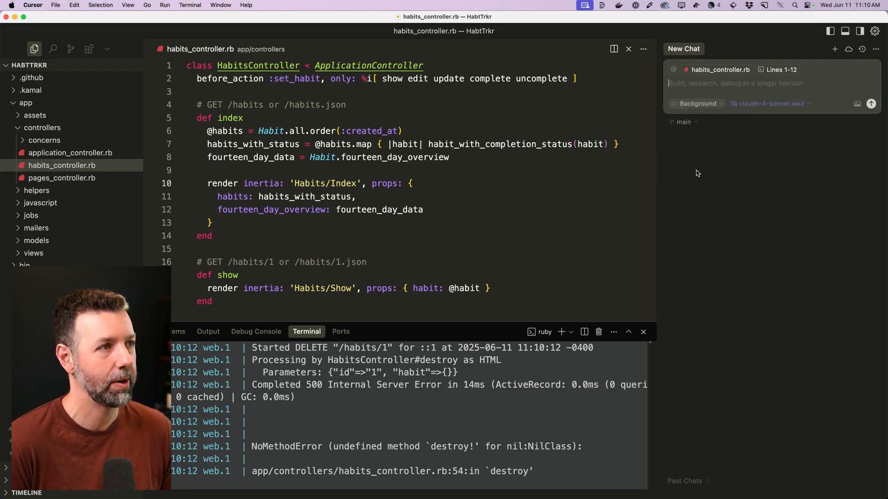
Send a background agent 'please fix so that we can delete a habit.' with controller lines 1-12 attached
{"action": "type", "text": "please fix so that we can delete a habit."}
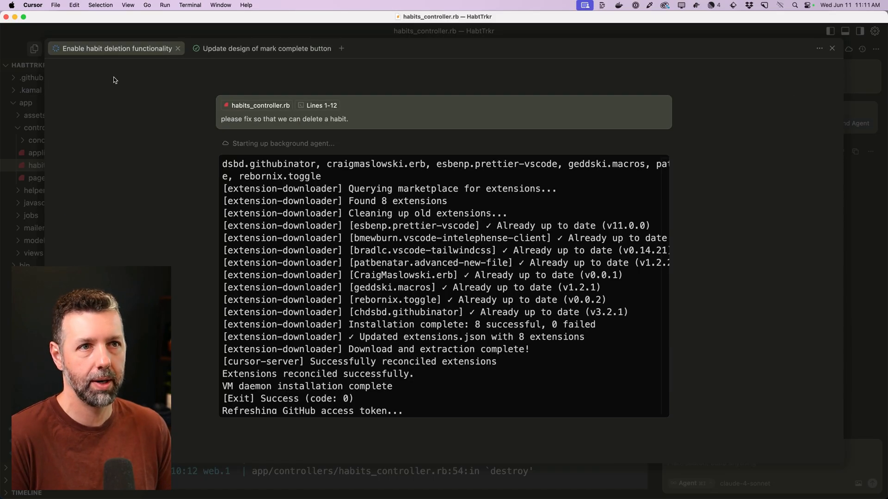
{"action": "left_click", "coordinate": [266, 48]}
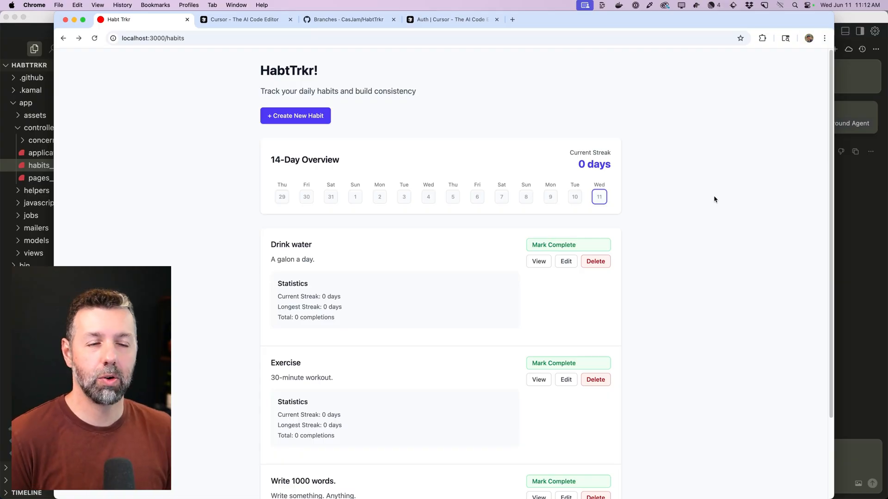
{"action": "mouse_move", "coordinate": [708, 115]}
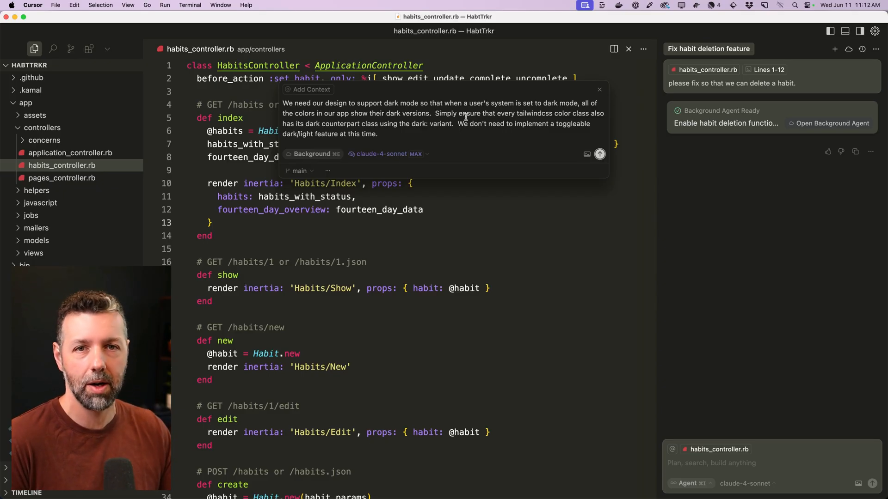
Submit the dark-mode Tailwind request as a third background agent and glance at the deletion fix results
{"action": "left_click", "coordinate": [834, 49]}
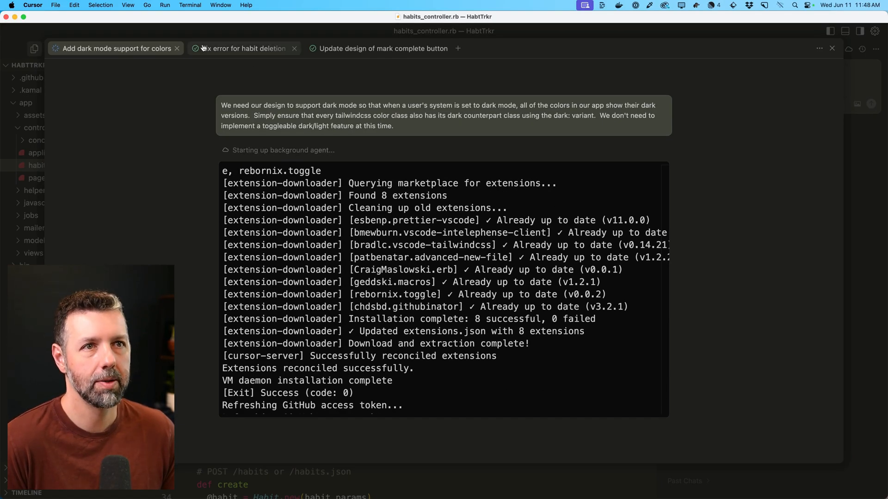
{"action": "left_click", "coordinate": [239, 48]}
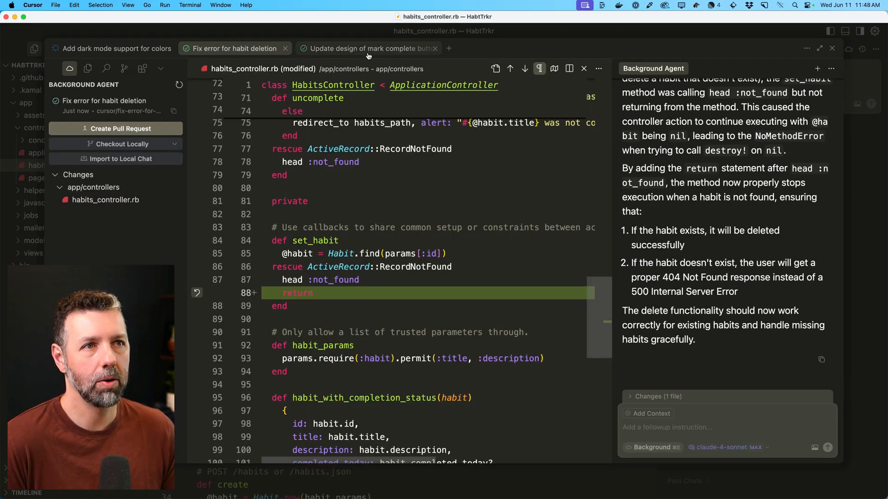
{"action": "left_click", "coordinate": [112, 48]}
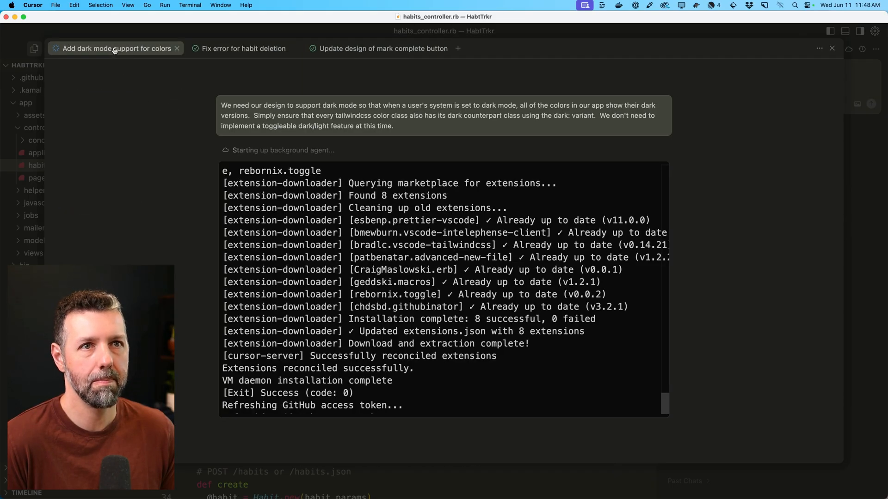
Review the button redesign and deletion fix agent results, then return to the dark mode agent's progress
{"action": "left_click", "coordinate": [381, 48]}
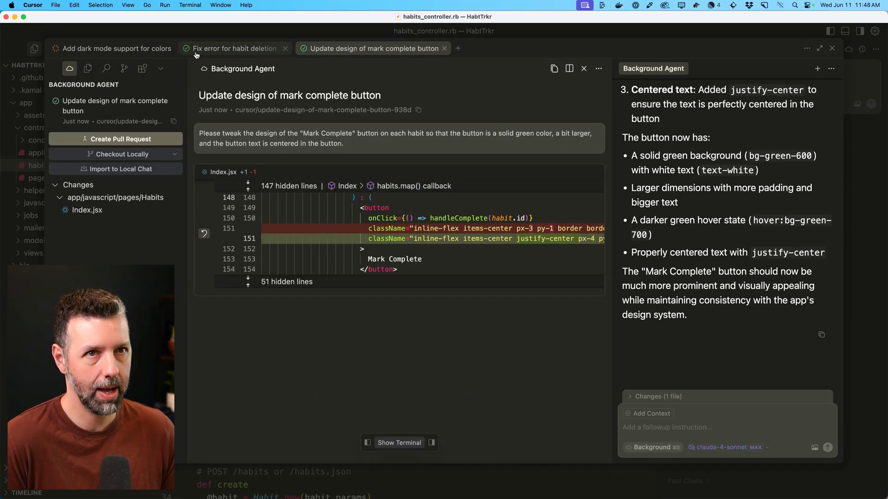
{"action": "left_click", "coordinate": [233, 48]}
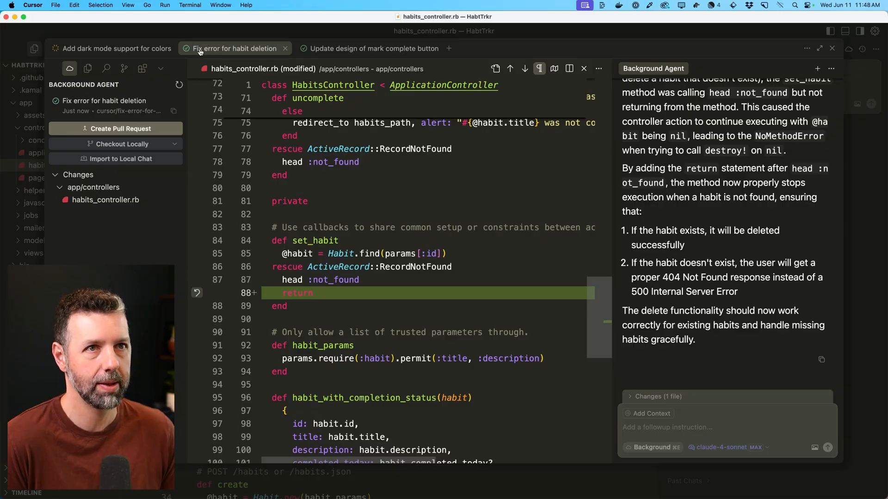
{"action": "left_click", "coordinate": [112, 48]}
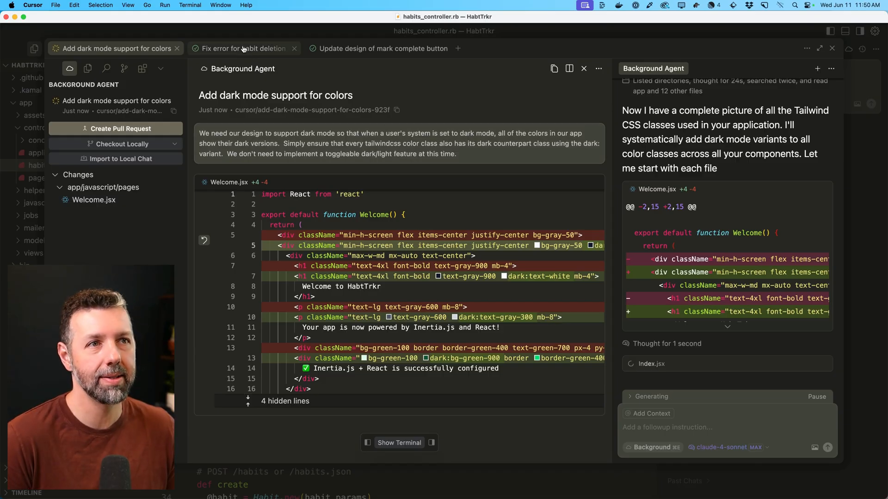
Review the button redesign agent summary: solid green color, larger padding and text, centered text
{"action": "left_click", "coordinate": [374, 48]}
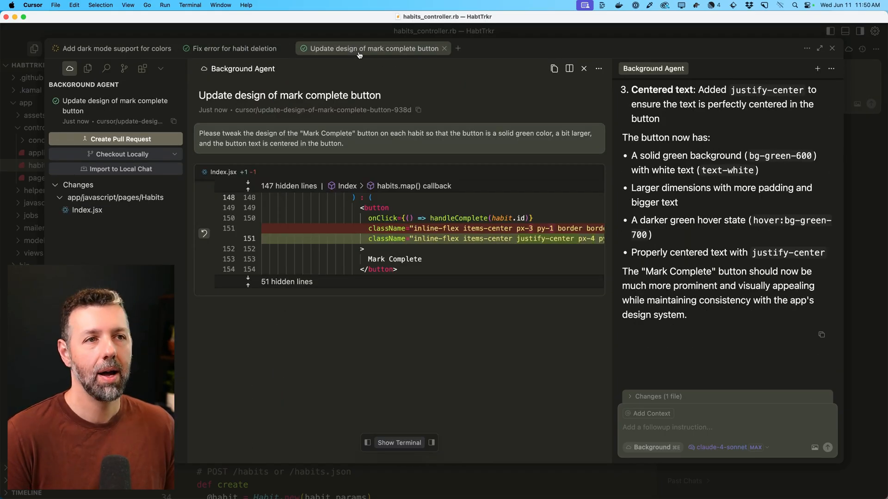
{"action": "left_click", "coordinate": [234, 48]}
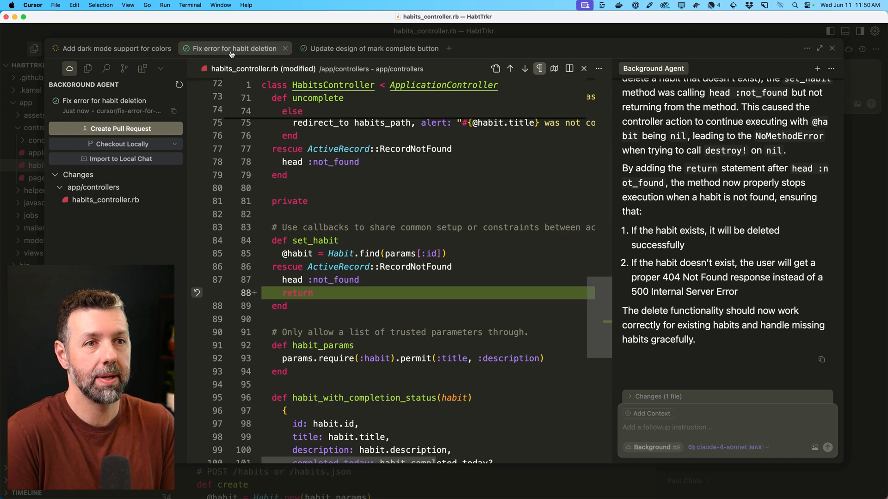
{"action": "left_click", "coordinate": [373, 48]}
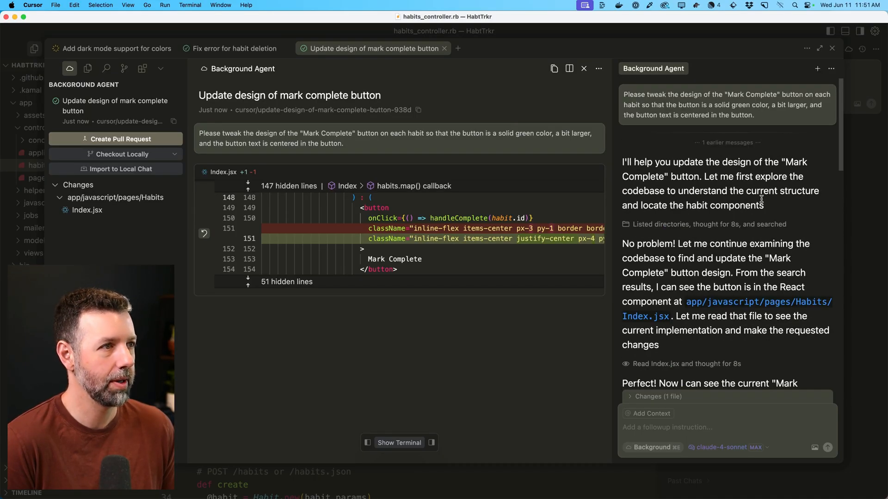
{"action": "scroll", "scroll_direction": "down", "scroll_amount": 3}
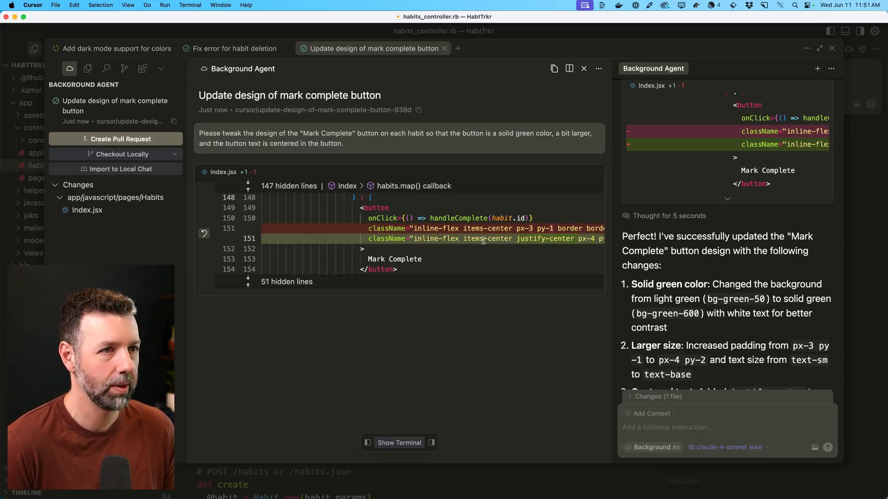
{"action": "mouse_move", "coordinate": [491, 239]}
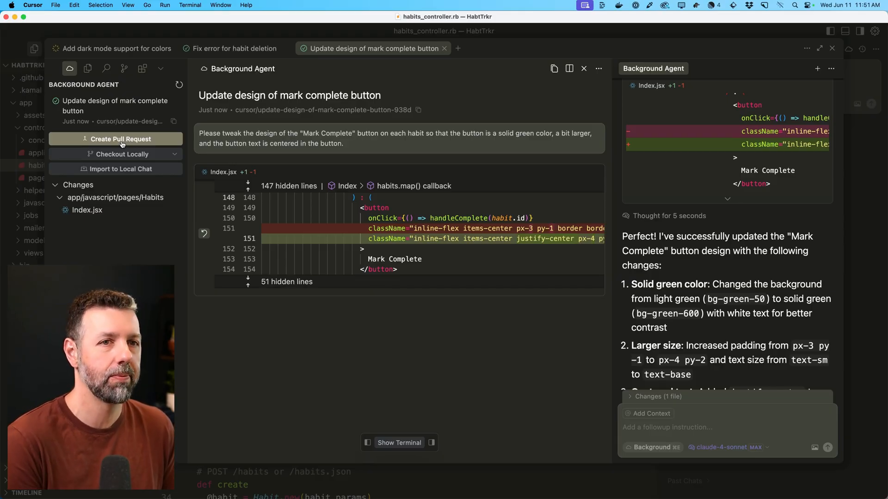
{"action": "mouse_move", "coordinate": [120, 155]}
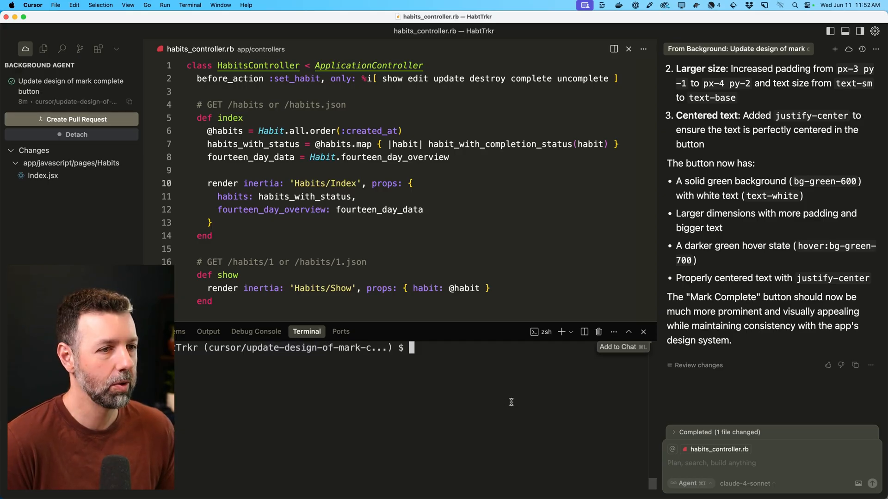
Run the Rails server with the rr alias on the checked-out button redesign branch
{"action": "type", "text": "rr"}
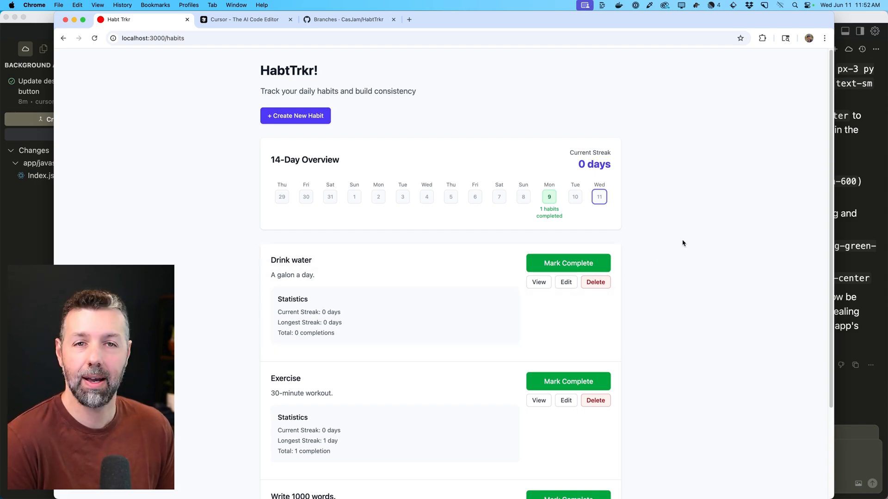
Inspect the new solid green Mark Complete buttons and mark the Exercise habit complete
{"action": "scroll", "scroll_direction": "down", "scroll_amount": 3}
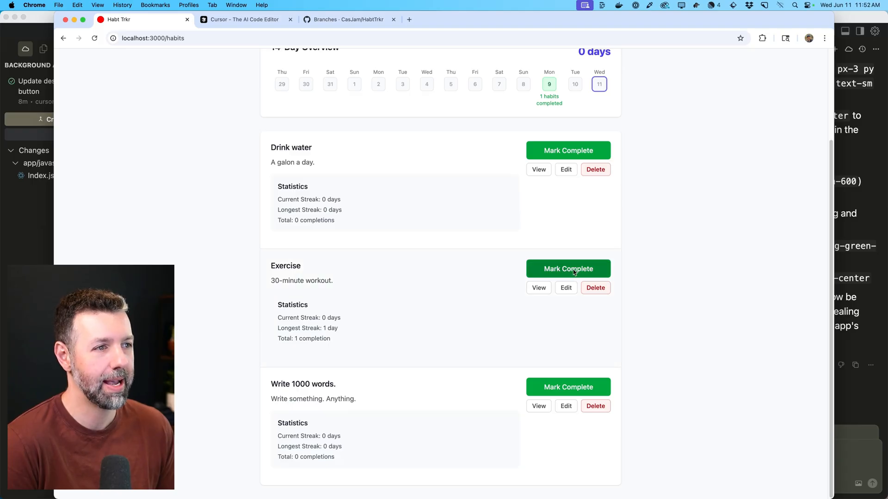
{"action": "left_click", "coordinate": [568, 268]}
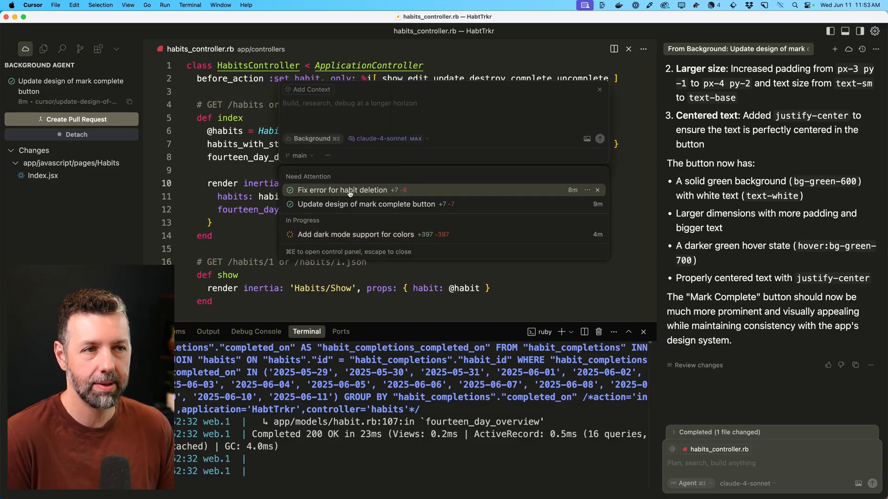
Select the 'Fix error for habit deletion' agent under Need Attention to view its results
{"action": "left_click", "coordinate": [342, 190]}
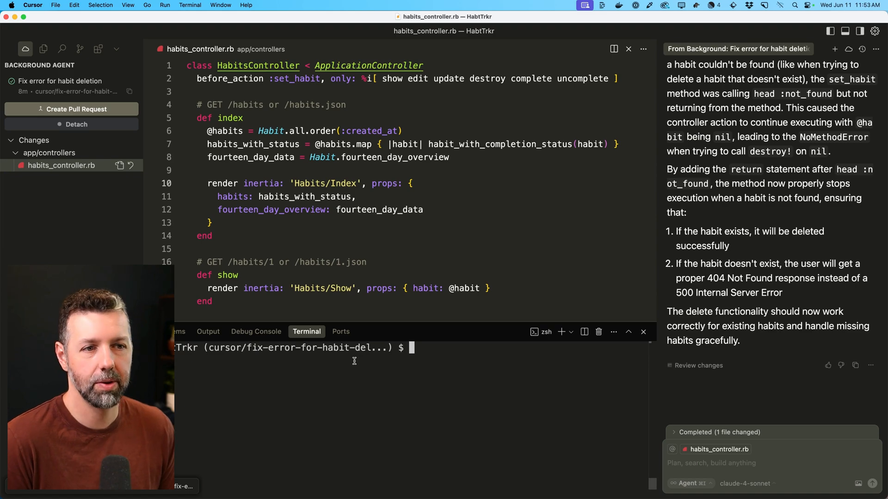
{"action": "mouse_move", "coordinate": [404, 377]}
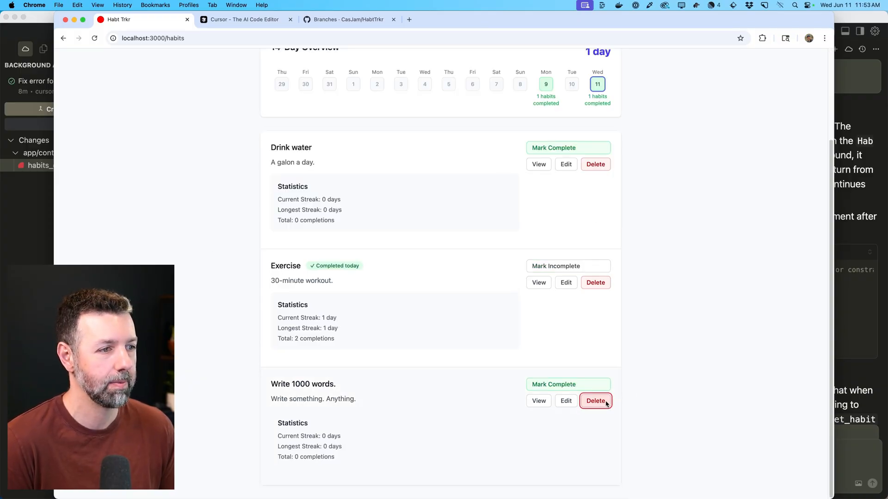
Delete the 'Write 1000 words' habit in the local app to confirm the fix works
{"action": "left_click", "coordinate": [594, 401]}
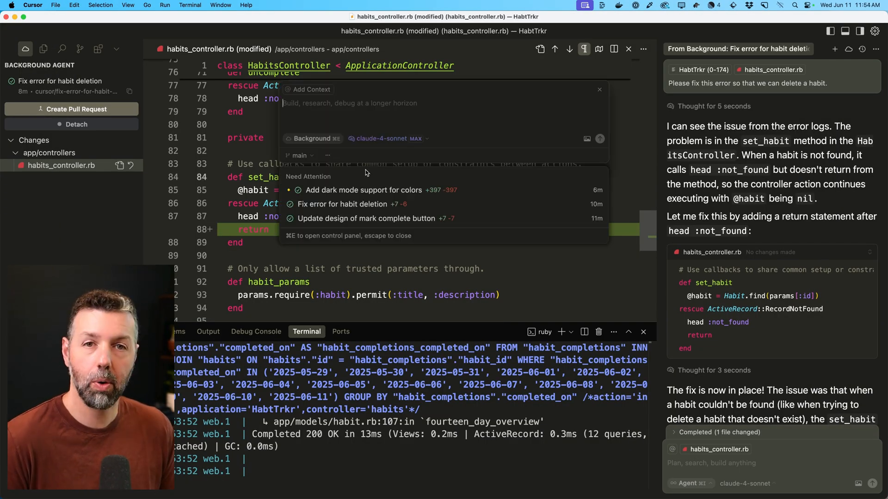
{"action": "mouse_move", "coordinate": [357, 203]}
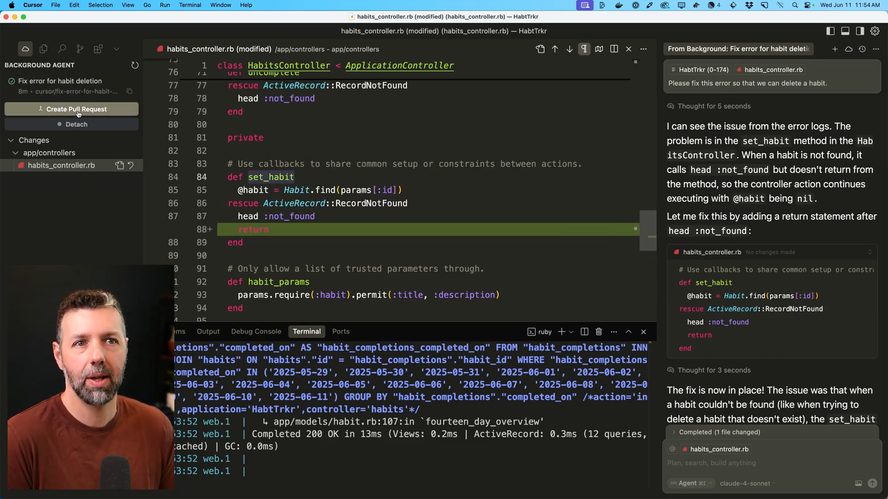
Create pull request #1 'Fix error for habit deletion' and view its queued checks
{"action": "left_click", "coordinate": [71, 109]}
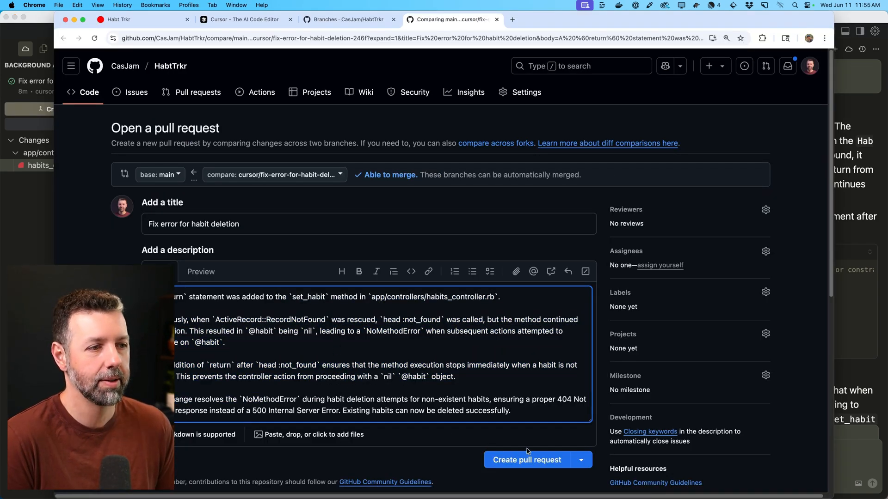
{"action": "left_click", "coordinate": [526, 459]}
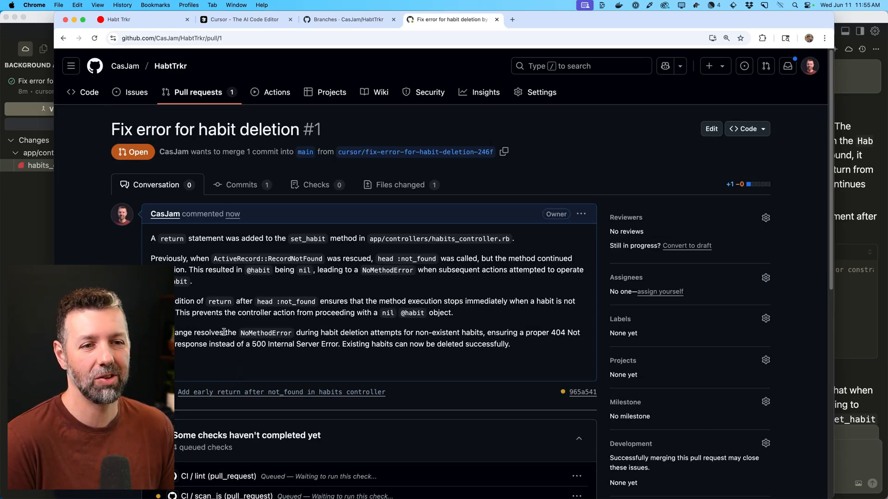
{"action": "scroll", "scroll_direction": "down", "scroll_amount": 3}
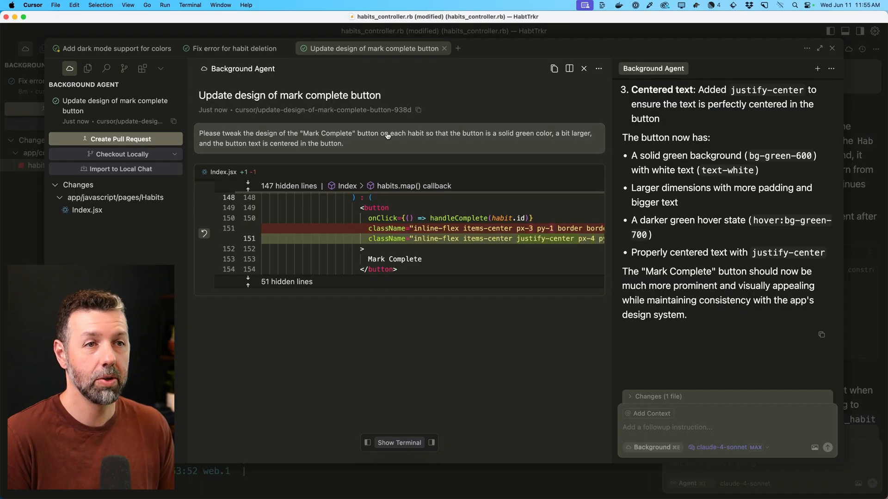
{"action": "mouse_move", "coordinate": [368, 61]}
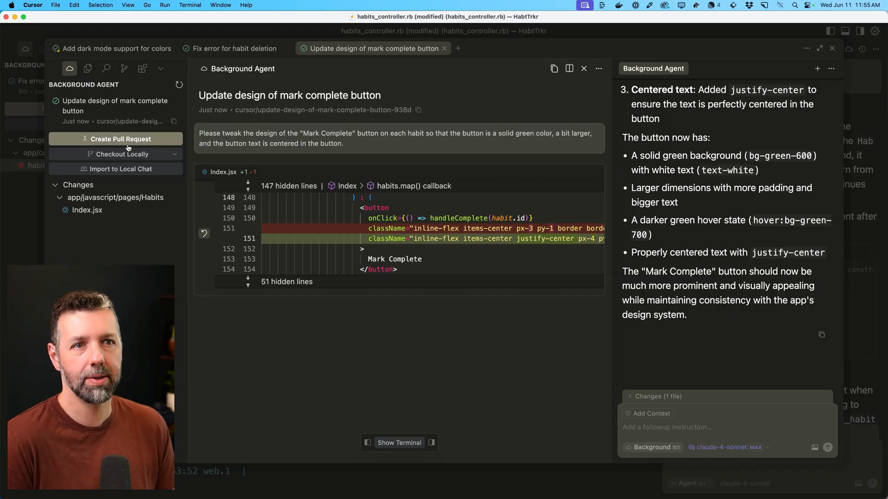
Create the 'Update design of mark complete button' pull request, then move to the dark mode agent
{"action": "left_click", "coordinate": [120, 139]}
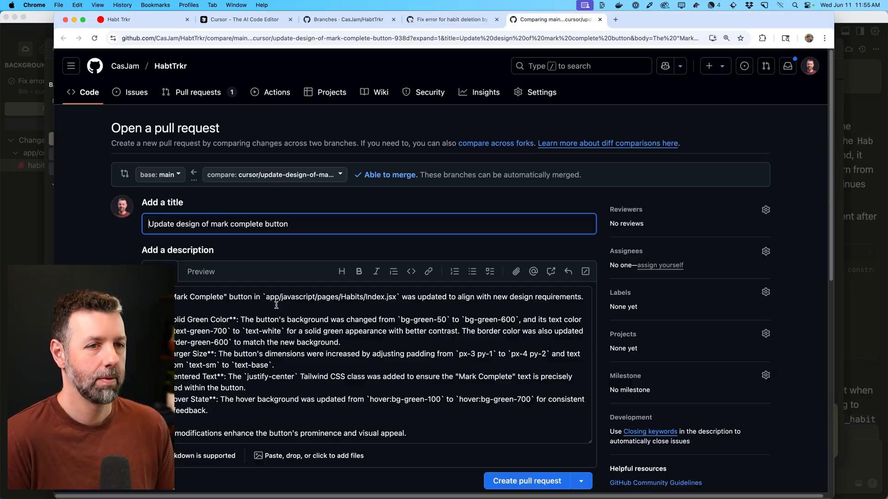
{"action": "left_click", "coordinate": [372, 374]}
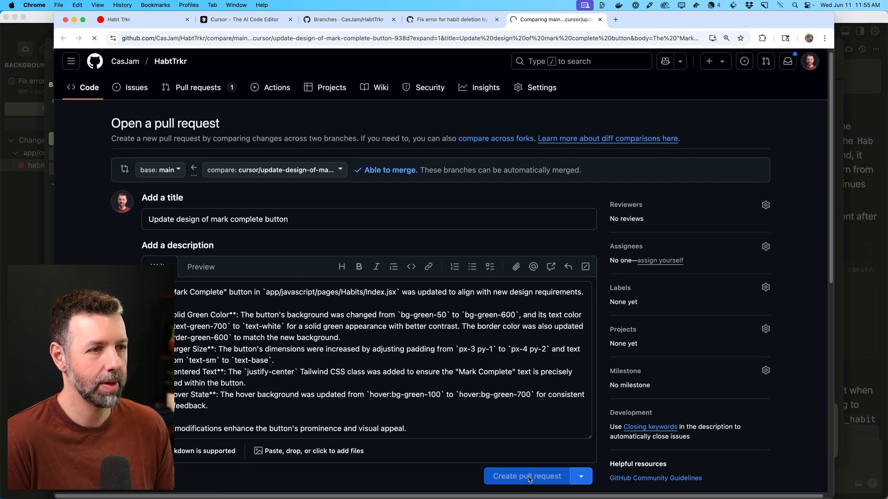
{"action": "left_click", "coordinate": [526, 476]}
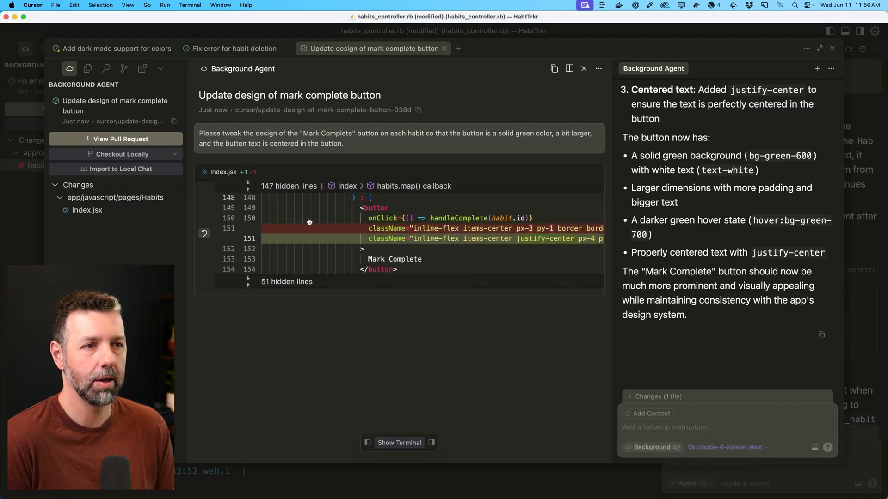
{"action": "left_click", "coordinate": [113, 49]}
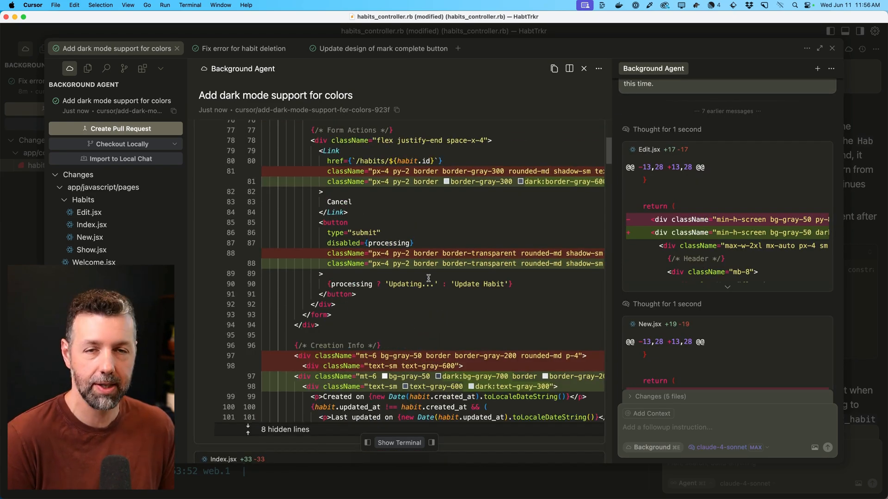
{"action": "mouse_move", "coordinate": [92, 249]}
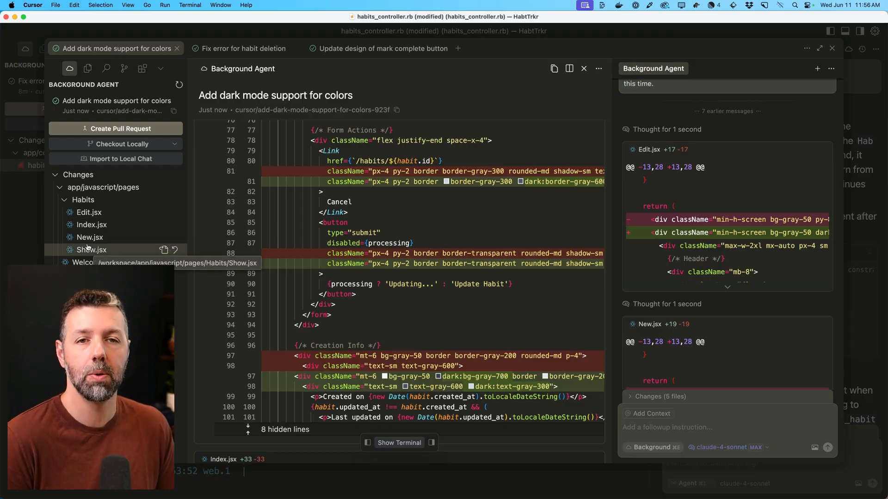
Scroll through the dark mode agent's diffs across its five changed files
{"action": "scroll", "scroll_direction": "down", "scroll_amount": 3}
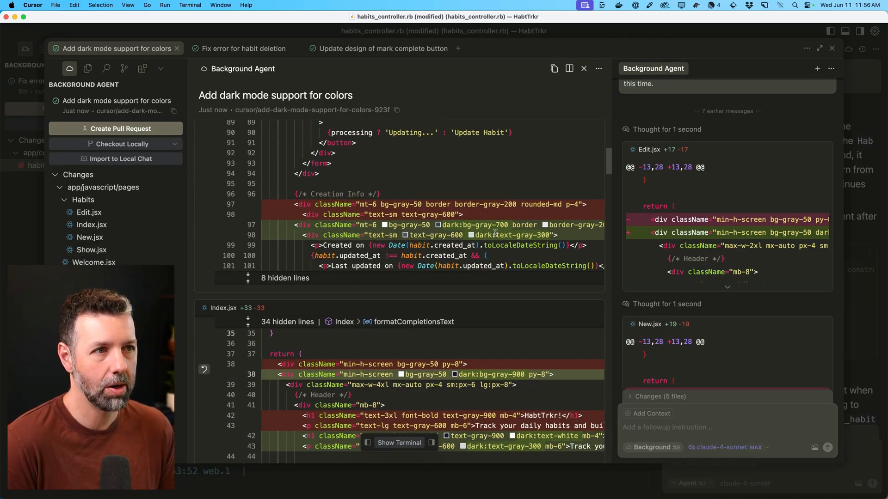
{"action": "scroll", "scroll_direction": "down", "scroll_amount": 3}
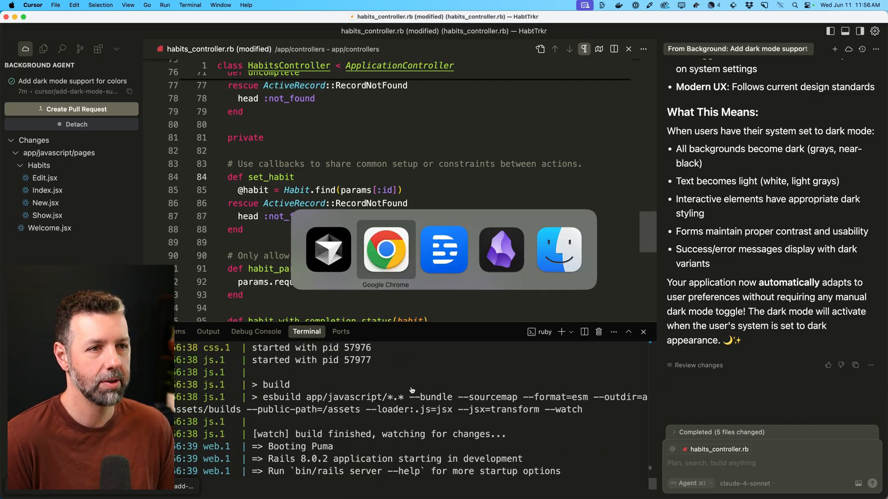
Reload the local HabtTrkr habits page in Chrome on the dark mode branch, then return to Cursor
{"action": "left_click", "coordinate": [384, 248]}
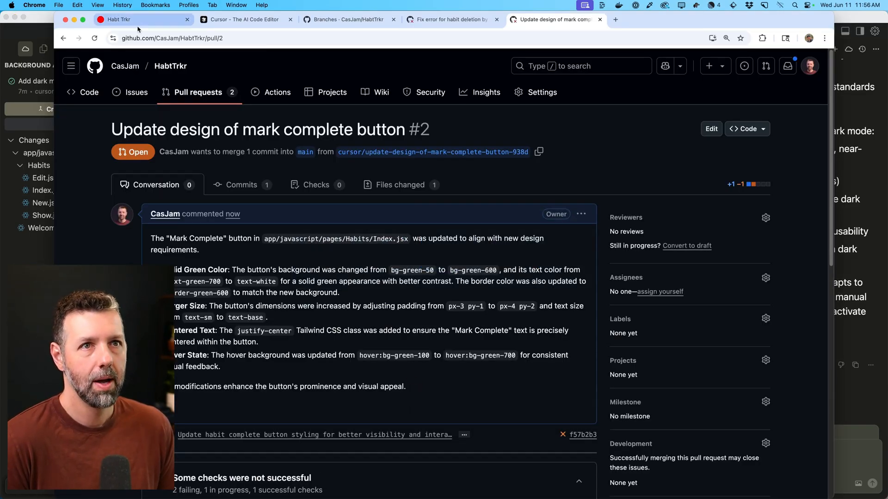
{"action": "left_click", "coordinate": [136, 19]}
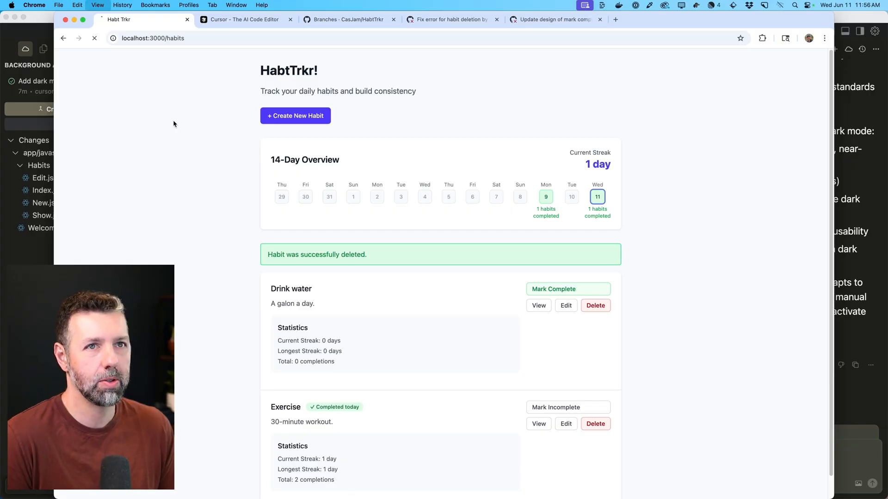
{"action": "left_click", "coordinate": [94, 38]}
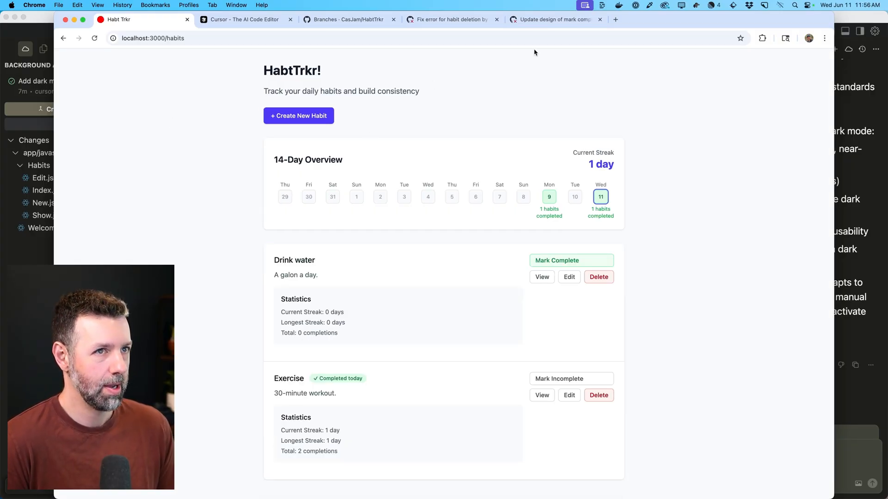
{"action": "left_click", "coordinate": [681, 6]}
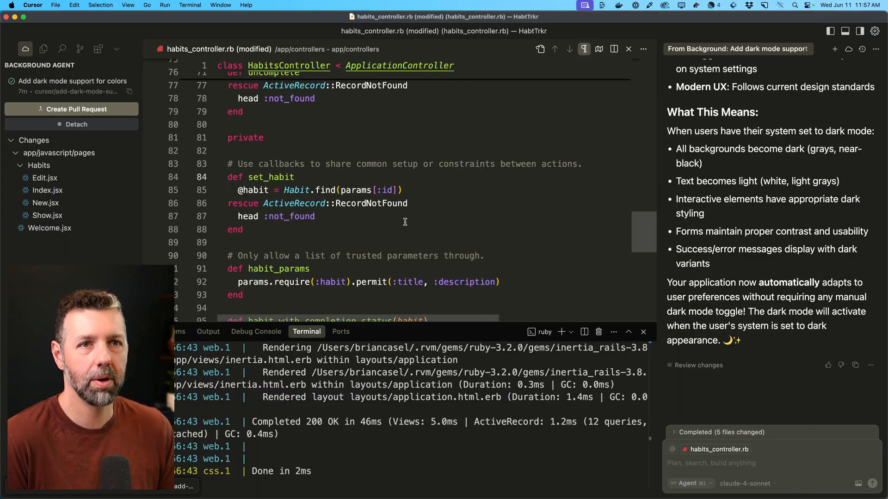
Create pull request #3 'Add dark mode support for colors' and review its four running CI checks
{"action": "left_click", "coordinate": [72, 109]}
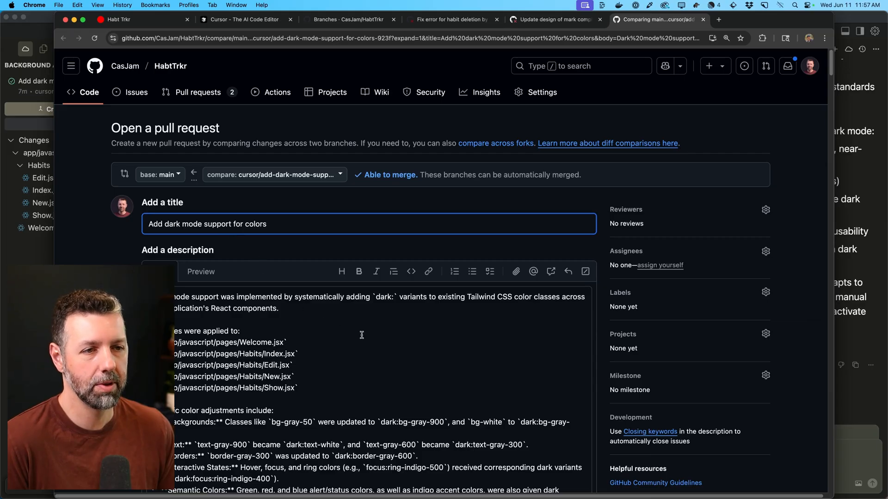
{"action": "scroll", "scroll_direction": "down", "scroll_amount": 3}
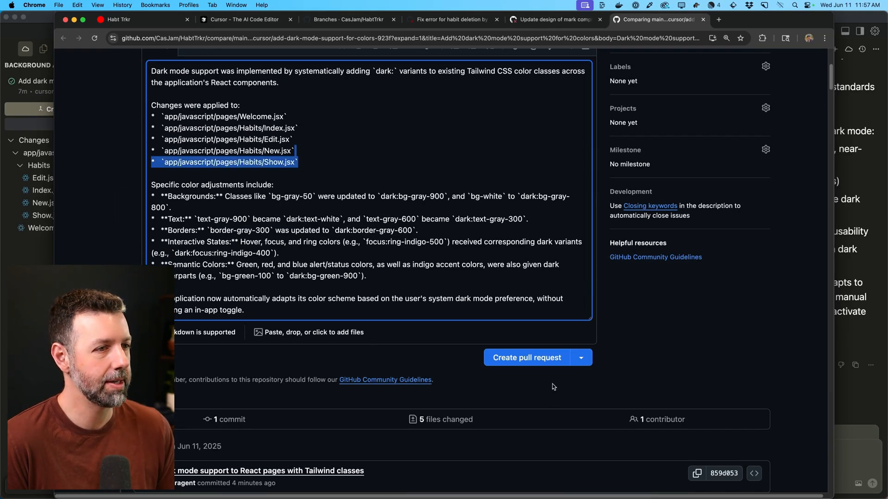
{"action": "left_click", "coordinate": [525, 357]}
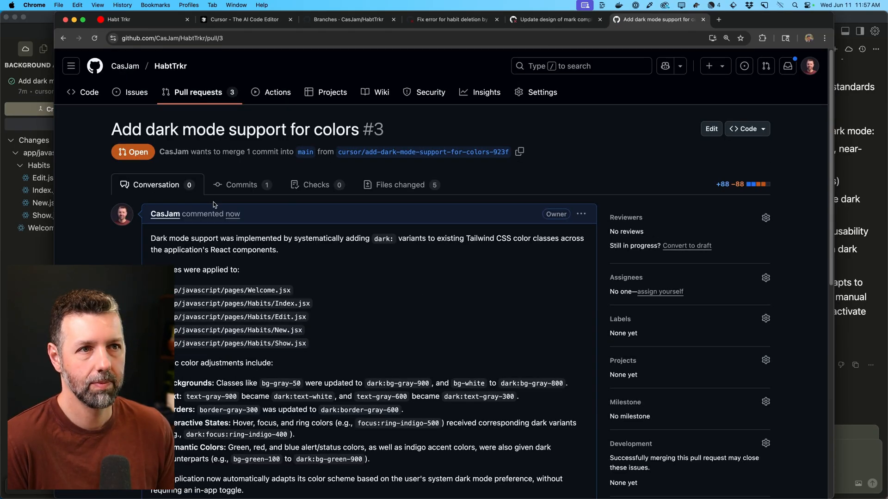
{"action": "scroll", "scroll_direction": "down", "scroll_amount": 3}
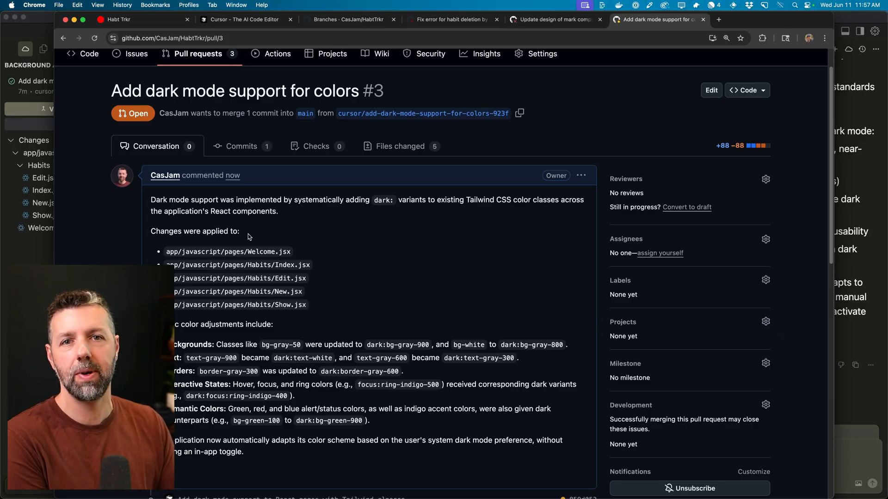
{"action": "scroll", "scroll_direction": "down", "scroll_amount": 3}
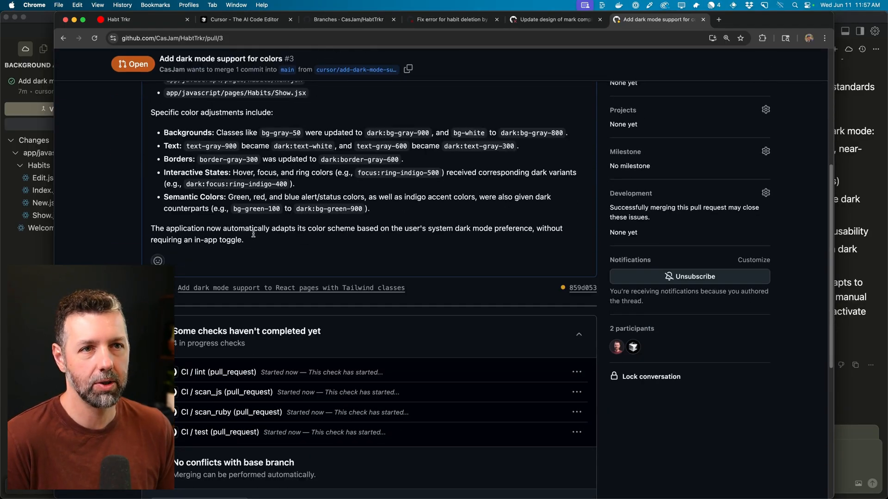
{"action": "scroll", "scroll_direction": "down", "scroll_amount": 3}
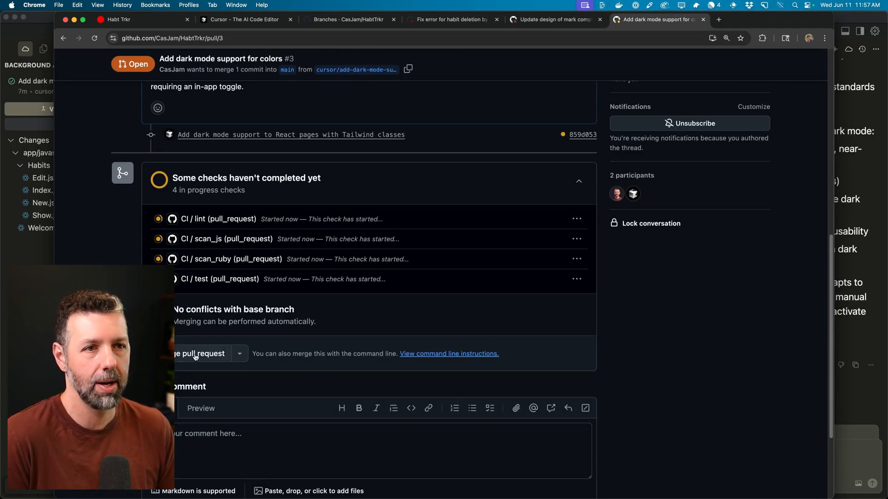